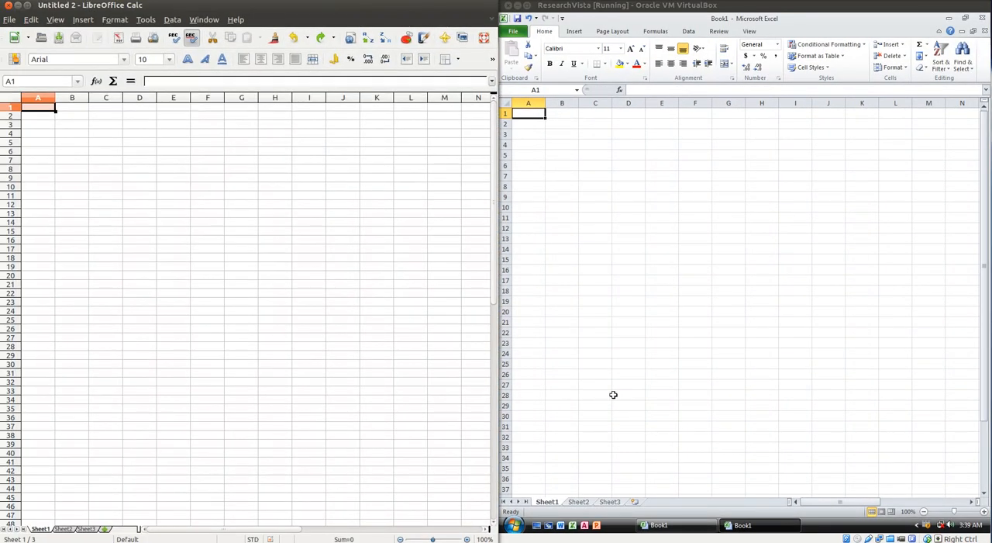
{"action": "mouse_move", "coordinate": [646, 342]}
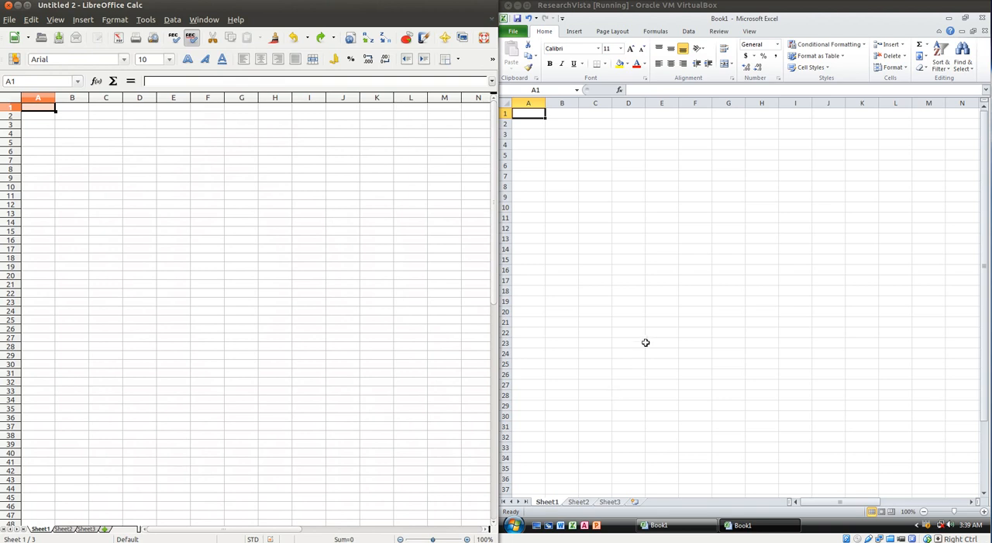
{"action": "mouse_move", "coordinate": [804, 282]}
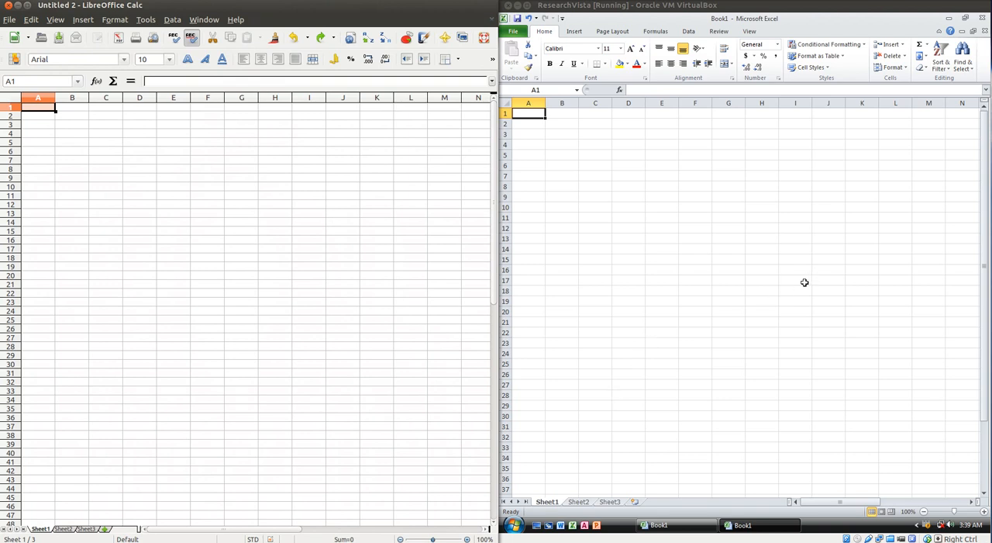
{"action": "mouse_move", "coordinate": [808, 245]}
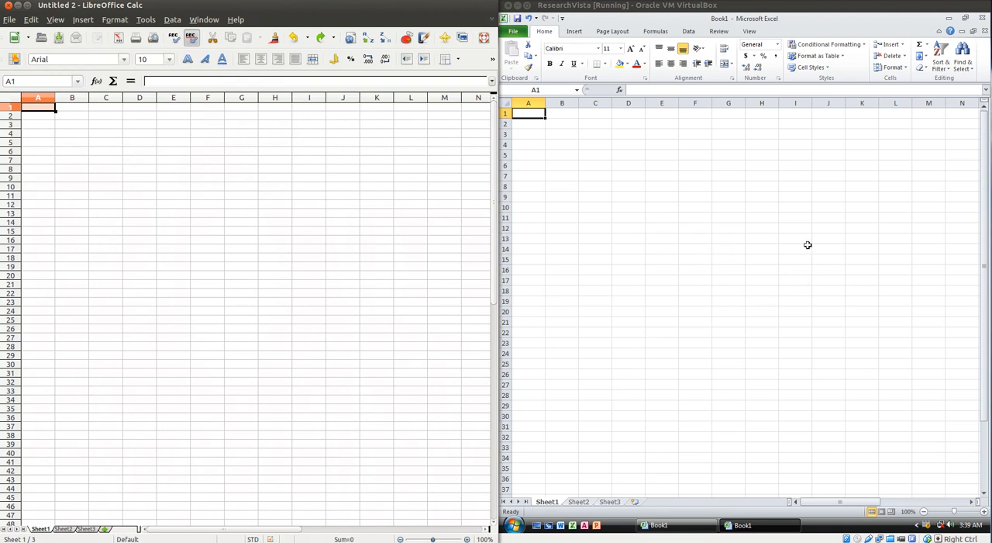
{"action": "mouse_move", "coordinate": [732, 279]}
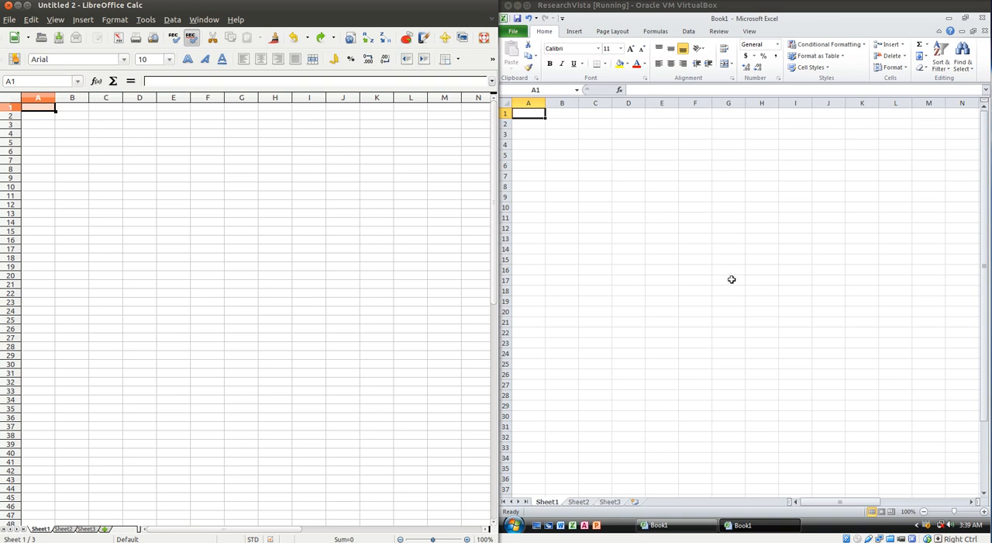
{"action": "mouse_move", "coordinate": [686, 7]}
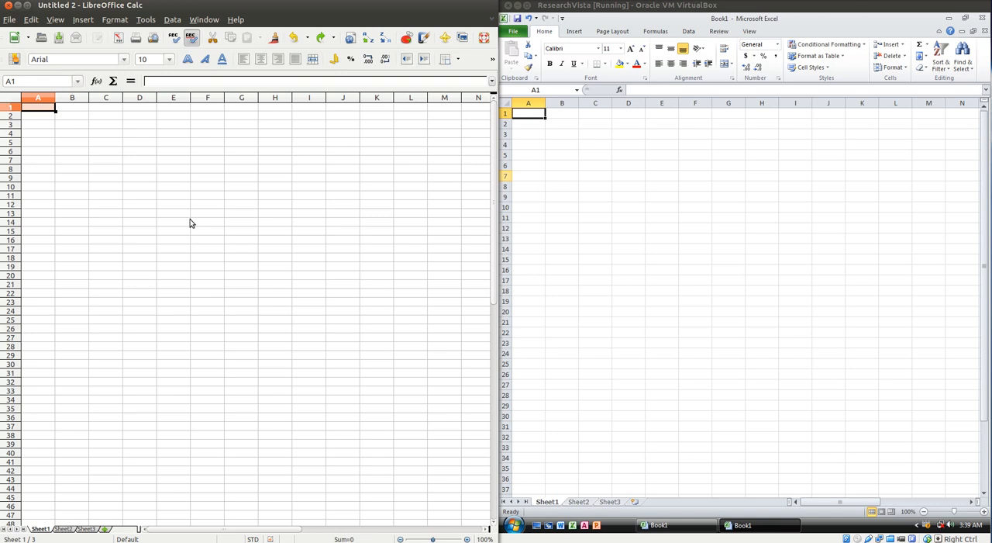
{"action": "mouse_move", "coordinate": [232, 200]}
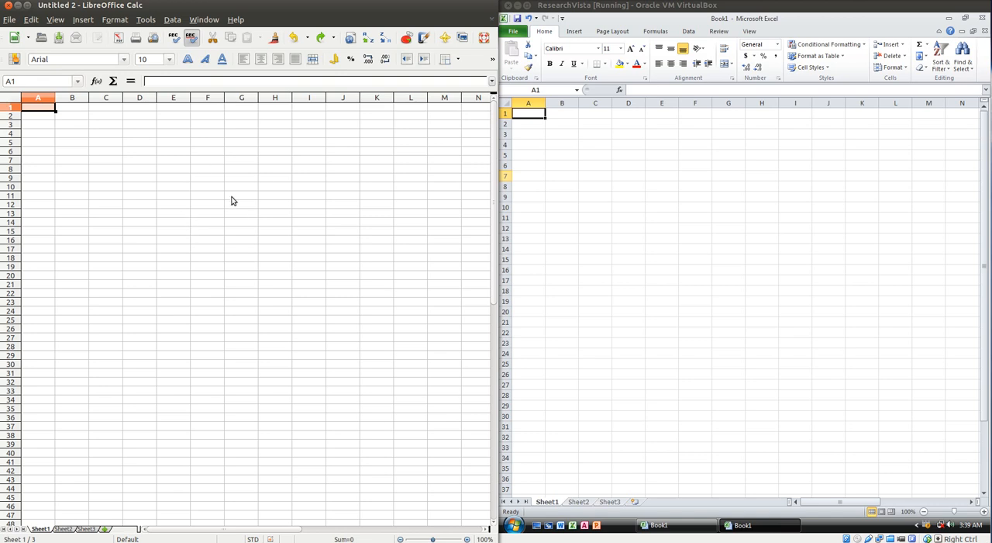
{"action": "mouse_move", "coordinate": [241, 213]}
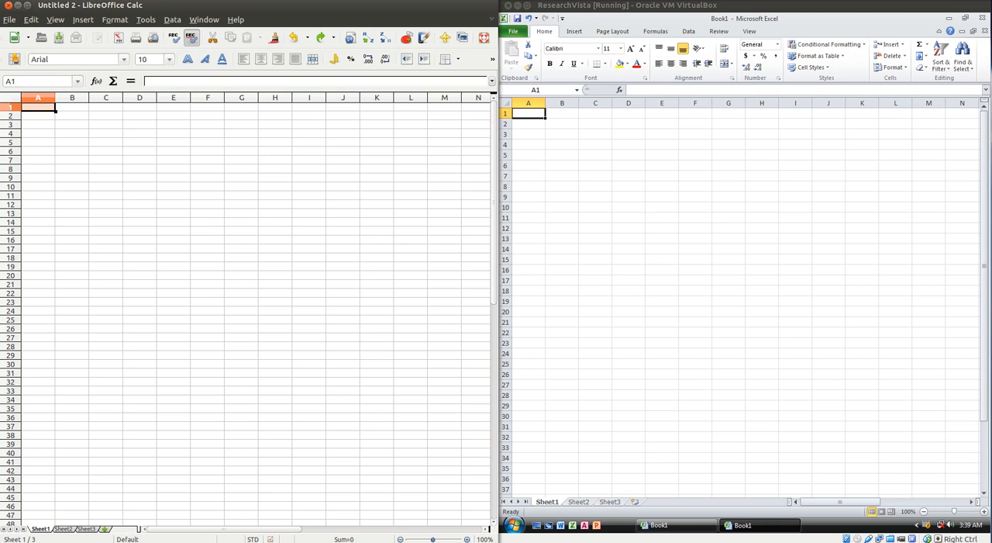
Type Jan and Feb in B1:C1 and fill the month series across to Dec in M1
{"action": "left_click", "coordinate": [561, 113]}
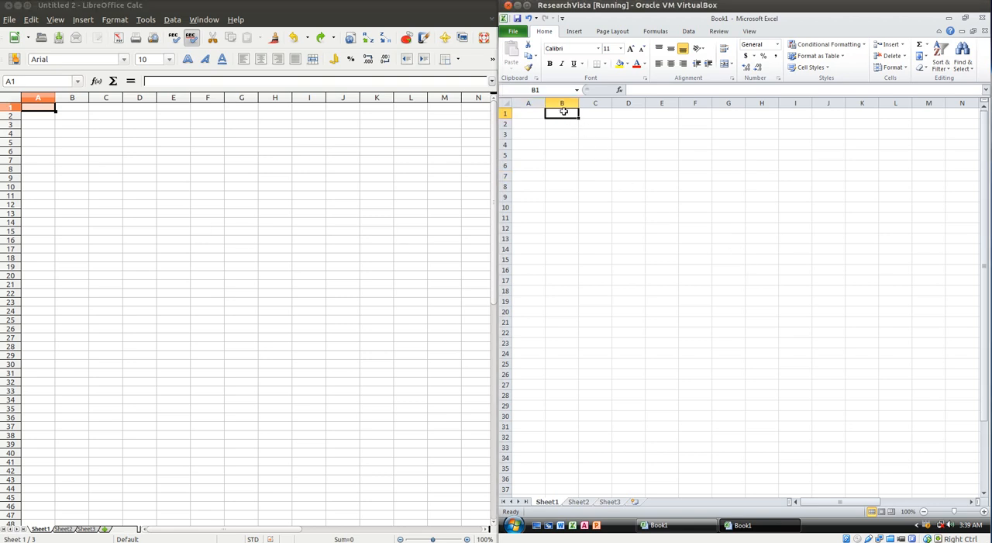
{"action": "type", "text": "Jan"}
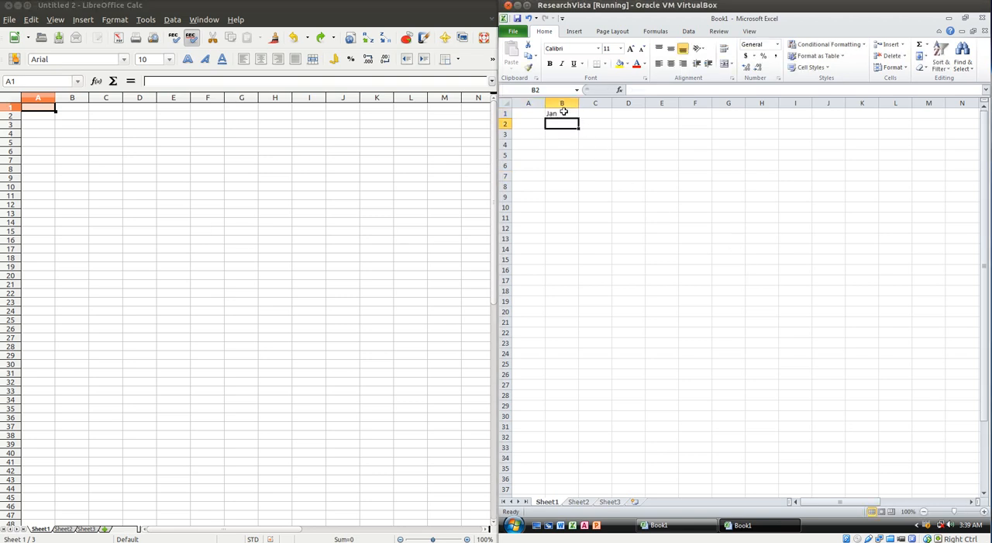
{"action": "type", "text": "Feb"}
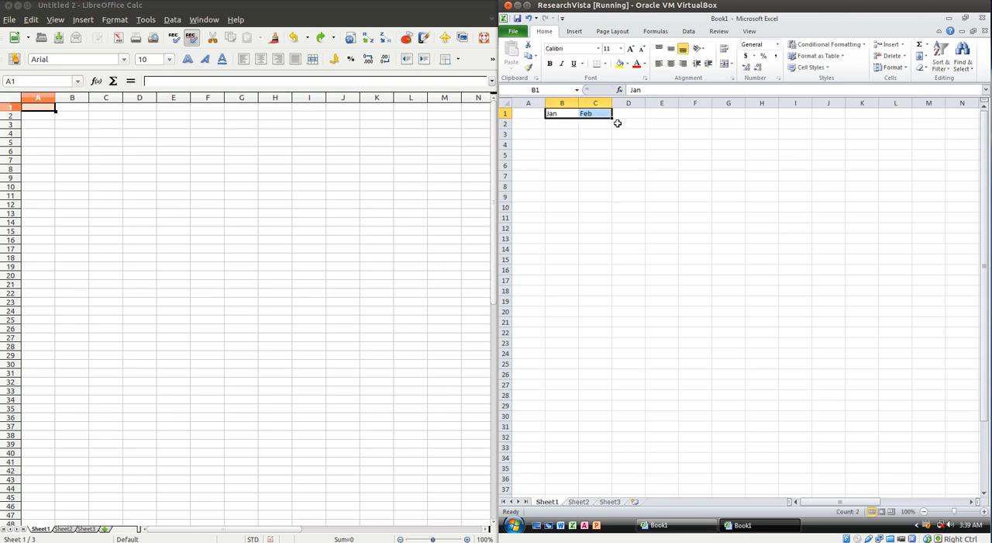
{"action": "left_click_drag", "start_coordinate": [596, 113], "coordinate": [928, 113]}
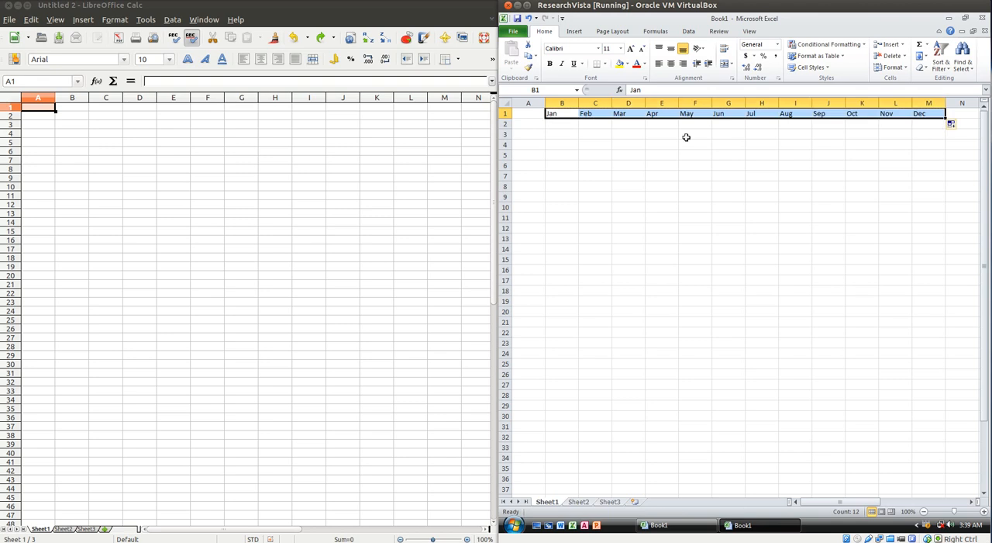
{"action": "left_click", "coordinate": [561, 134]}
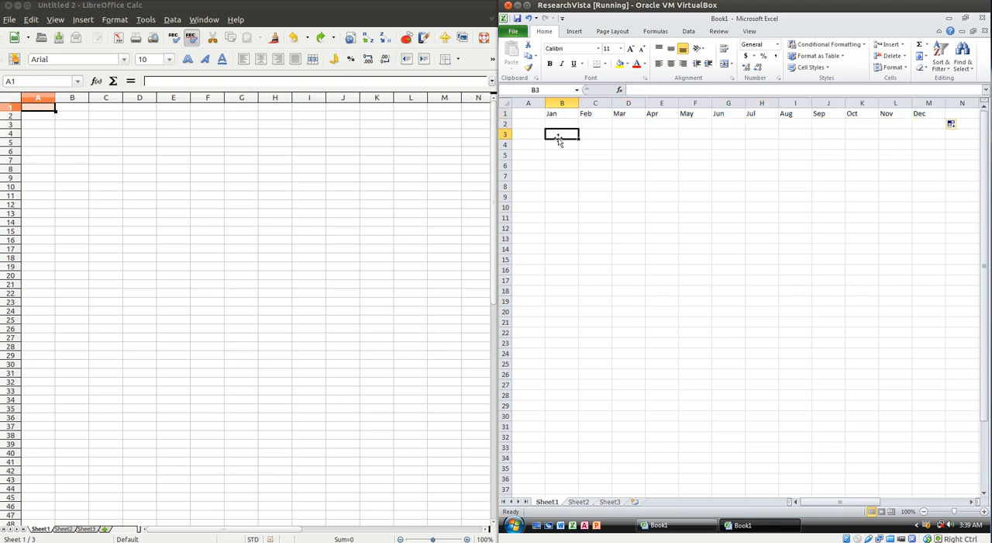
Enter 3500 in row 3 for every month and apply the Currency number format
{"action": "type", "text": "3500"}
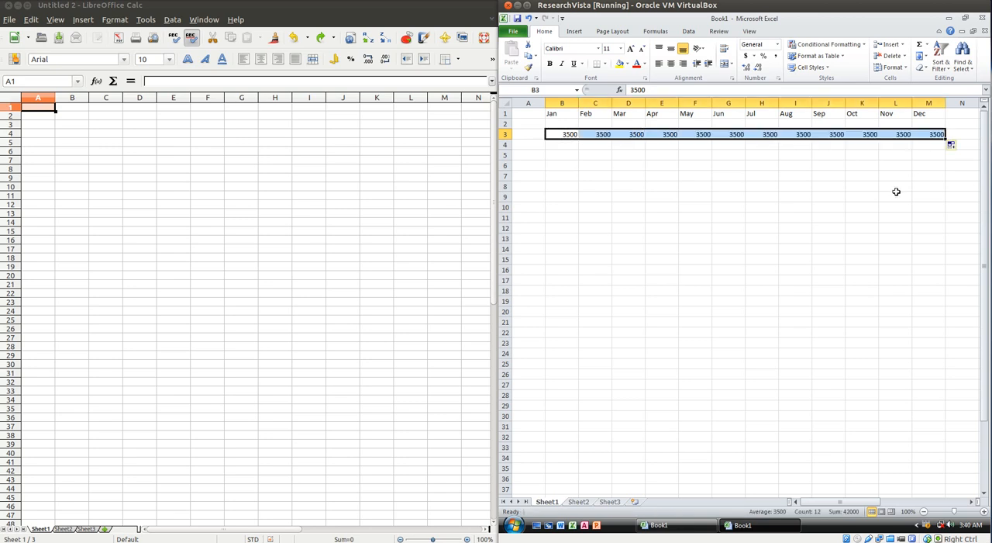
{"action": "mouse_move", "coordinate": [611, 144]}
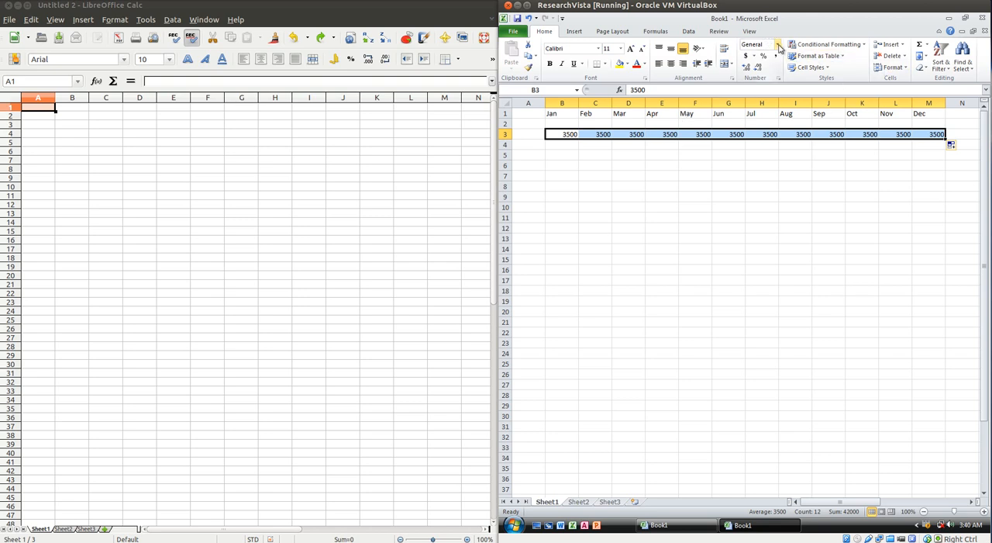
{"action": "left_click", "coordinate": [778, 44]}
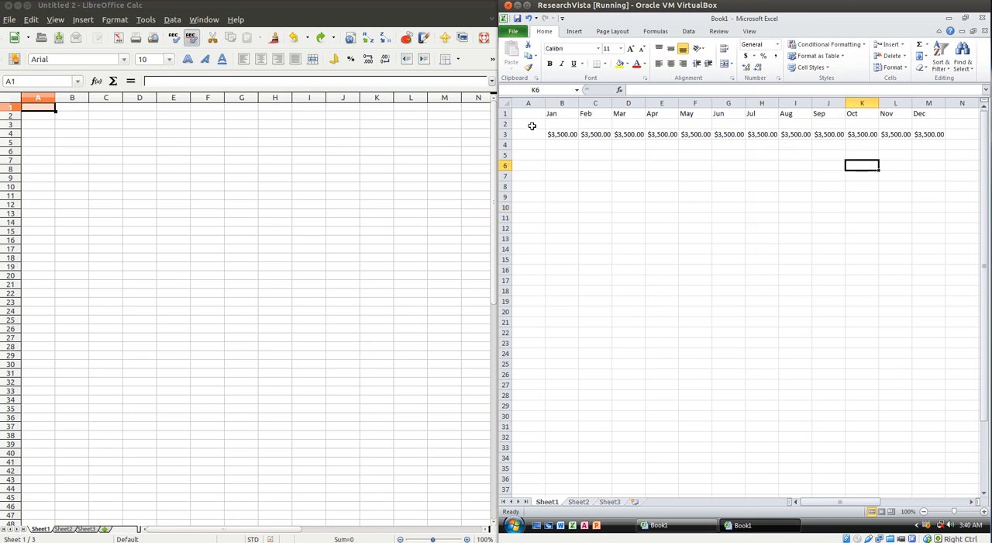
Label A2 'Monthly Income' and A4 'Monthly Expenses', then select column A
{"action": "type", "text": "Monthly Income"}
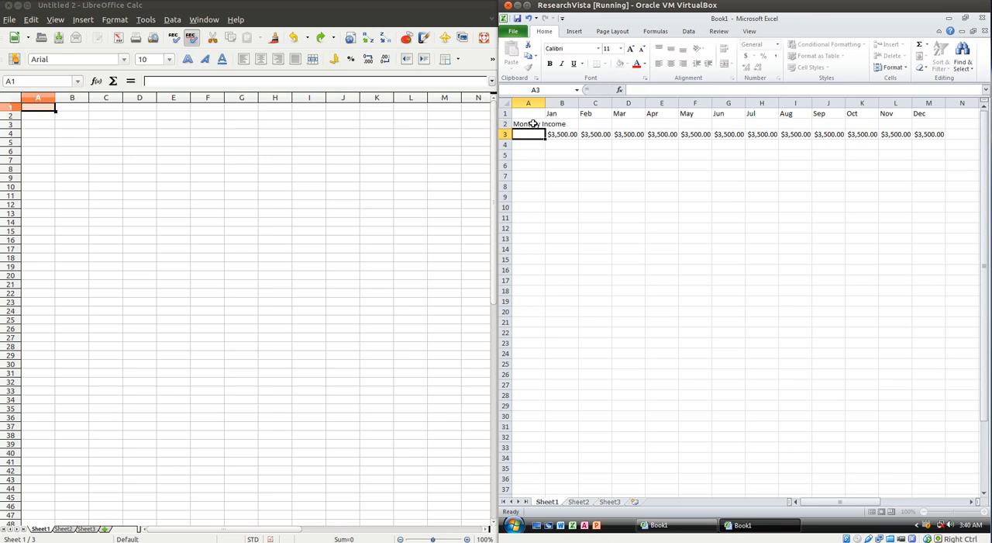
{"action": "type", "text": "O"}
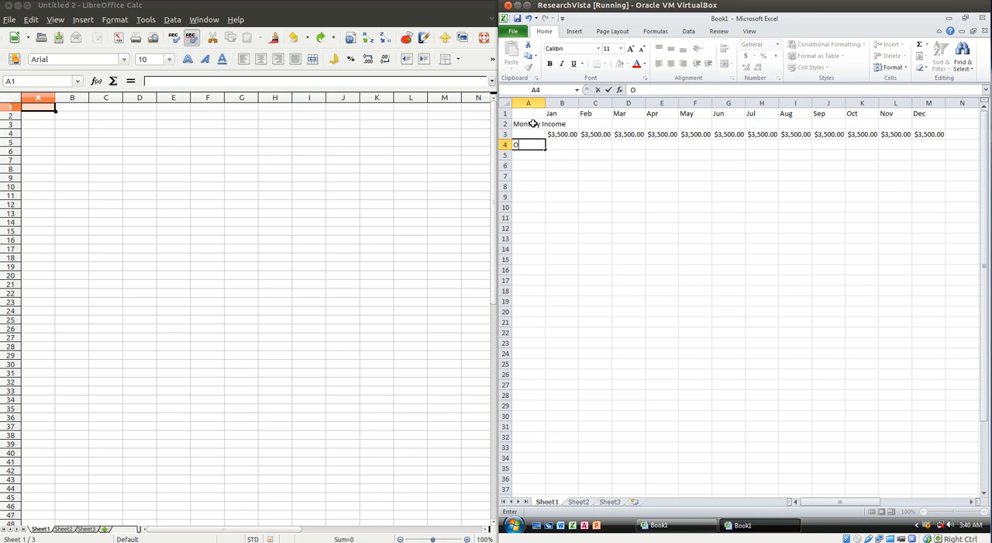
{"action": "type", "text": "Monthly Income"}
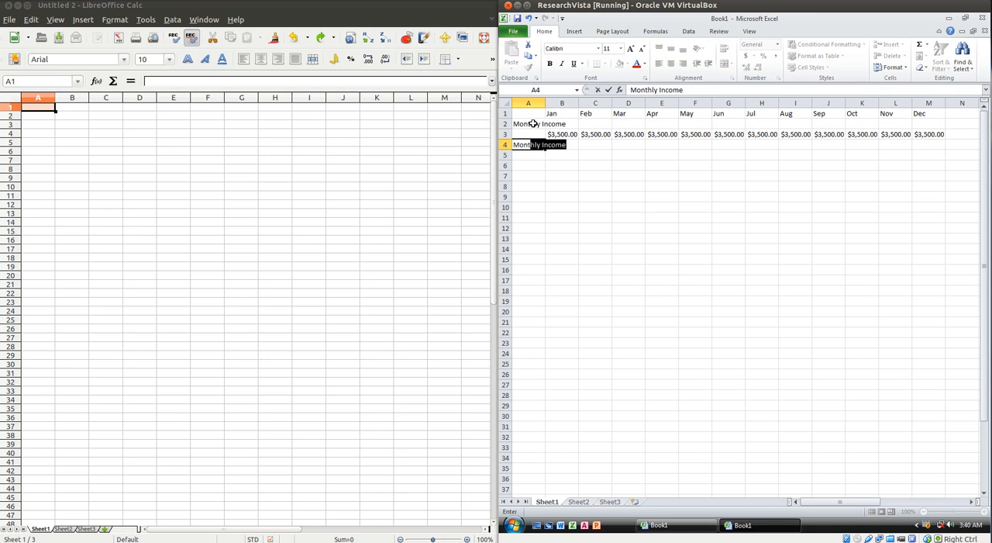
{"action": "type", "text": "Monthly Expenses"}
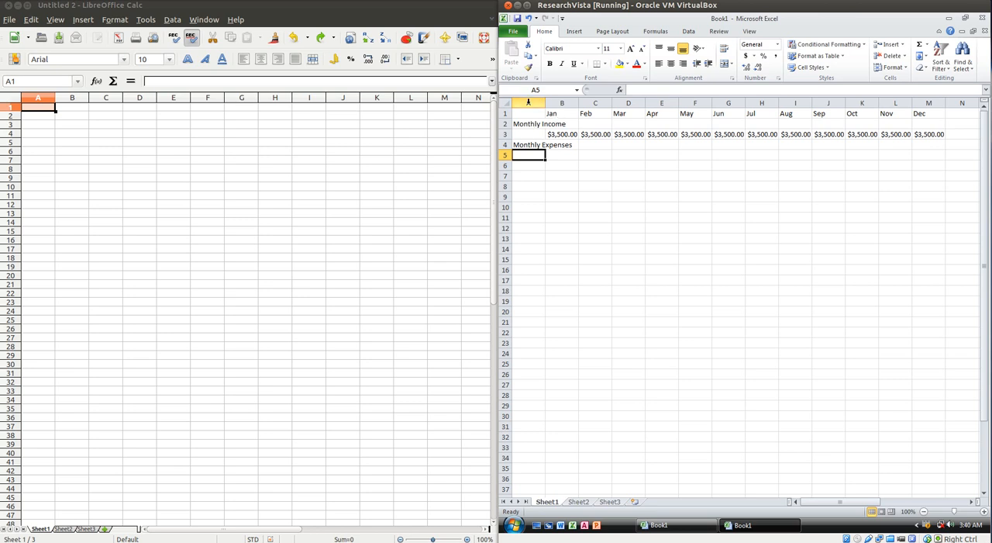
{"action": "left_click", "coordinate": [528, 101]}
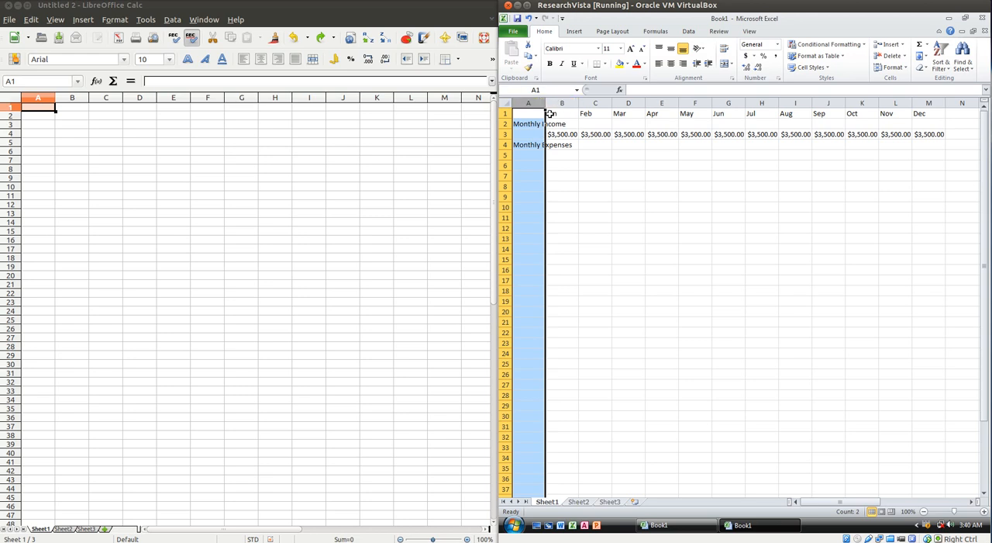
{"action": "mouse_move", "coordinate": [730, 192]}
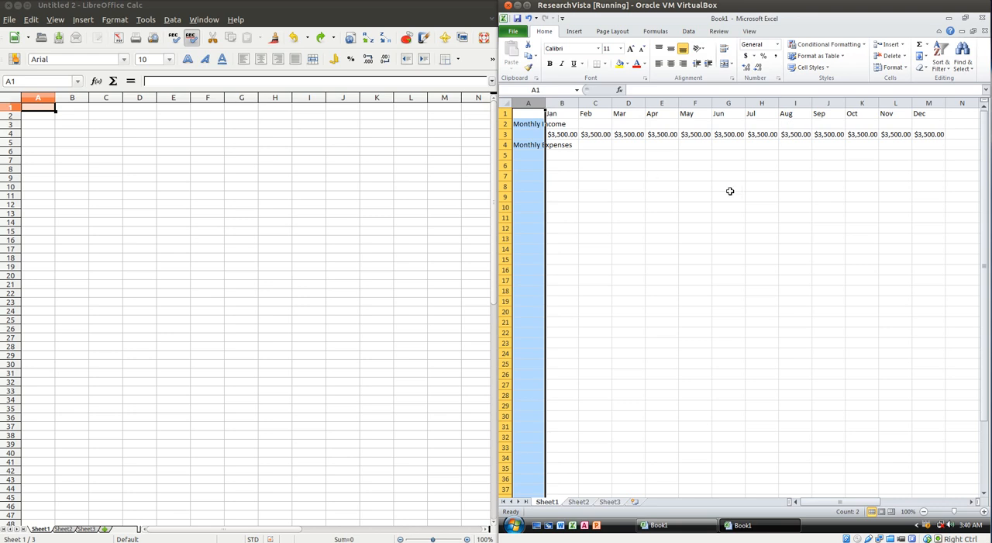
{"action": "mouse_move", "coordinate": [780, 192]}
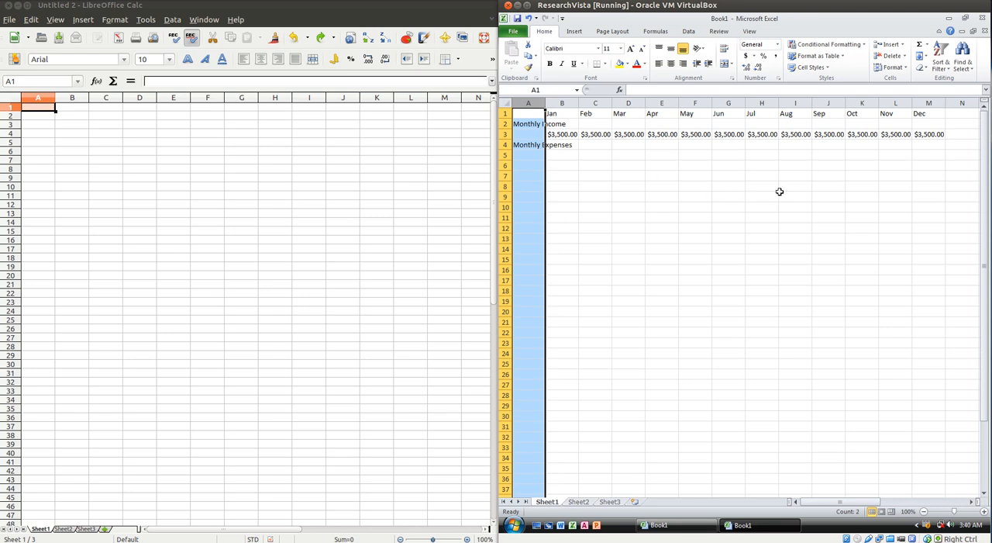
{"action": "mouse_move", "coordinate": [830, 177]}
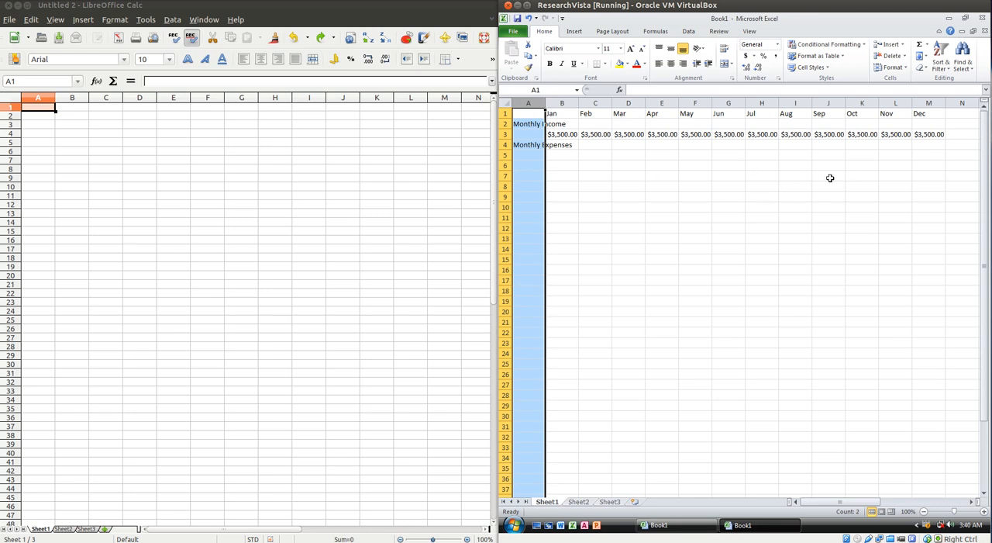
{"action": "mouse_move", "coordinate": [787, 188]}
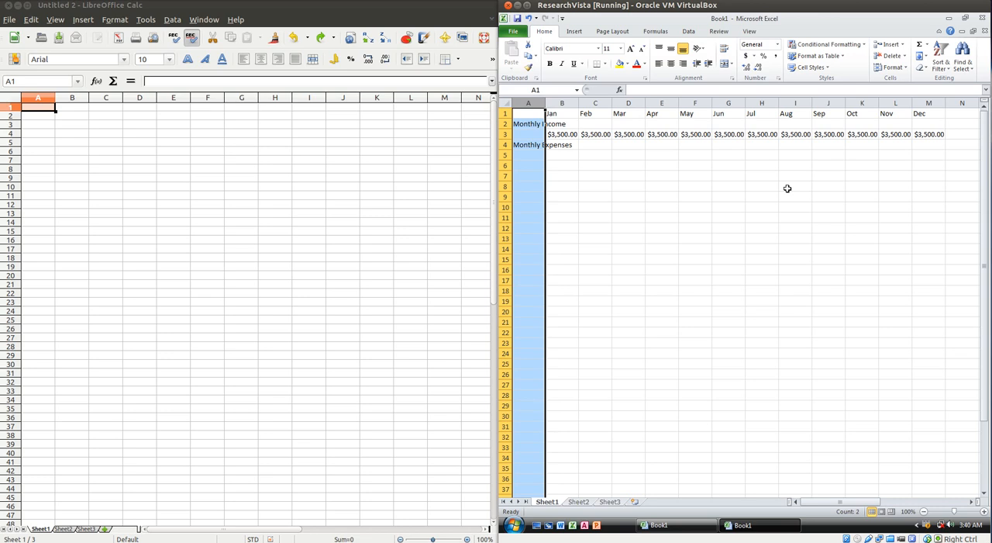
{"action": "mouse_move", "coordinate": [782, 186]}
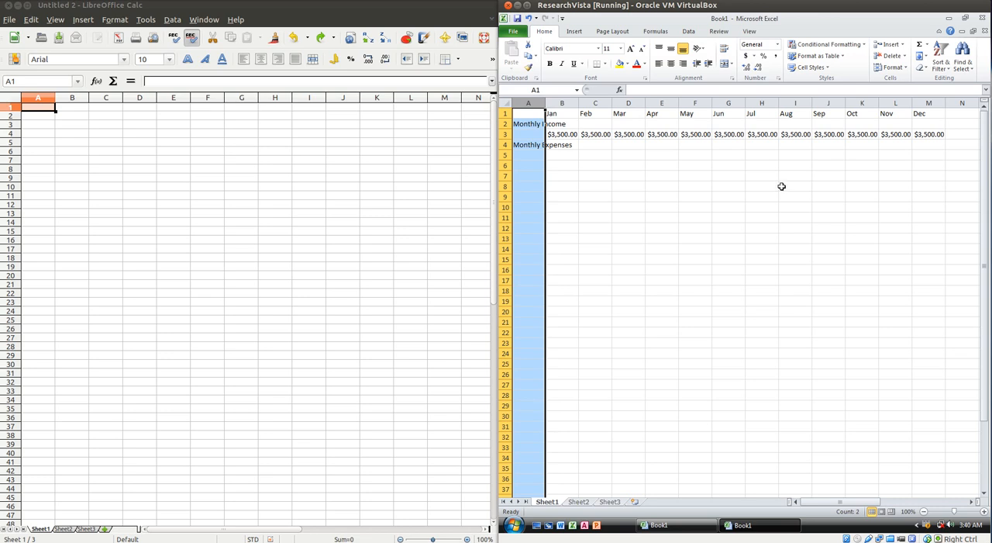
{"action": "mouse_move", "coordinate": [615, 133]}
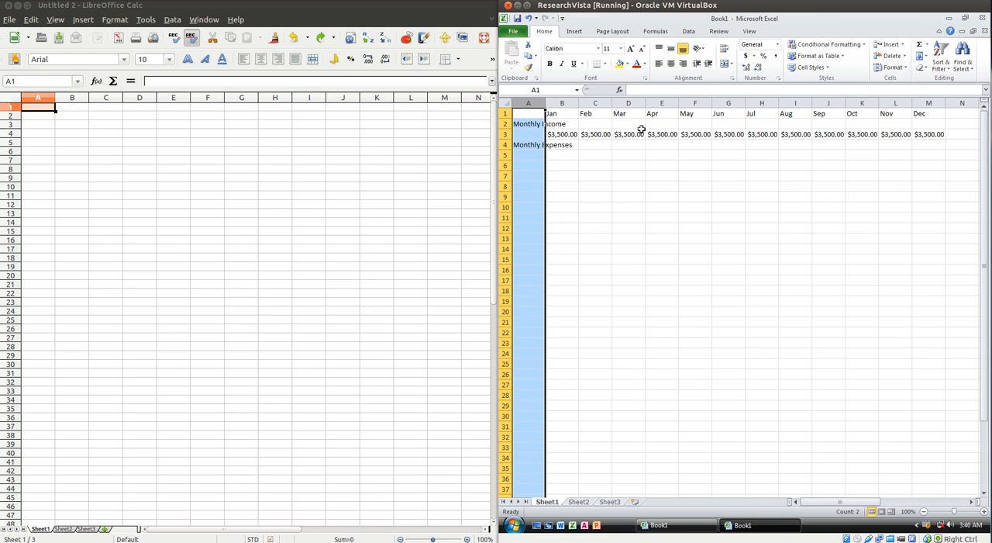
{"action": "mouse_move", "coordinate": [303, 218]}
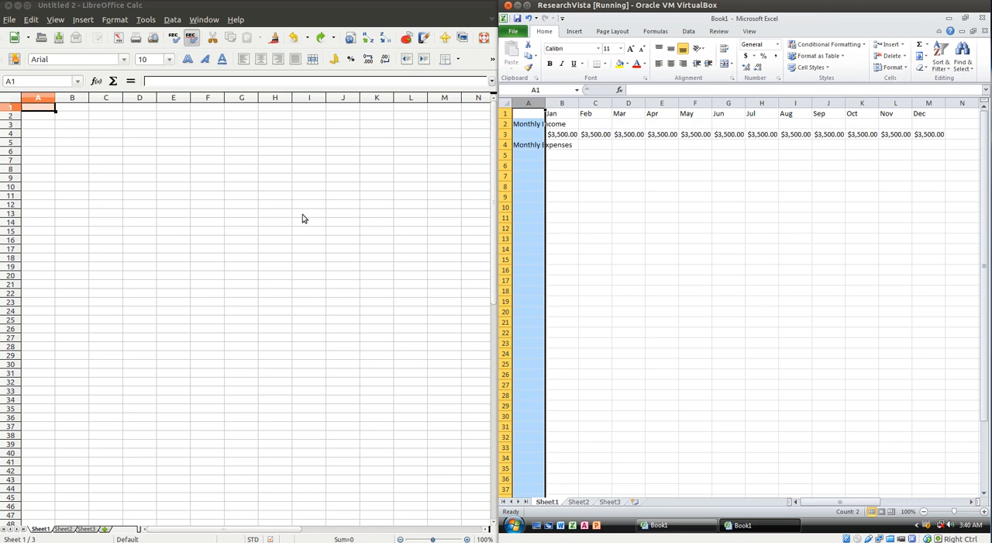
{"action": "mouse_move", "coordinate": [684, 215]}
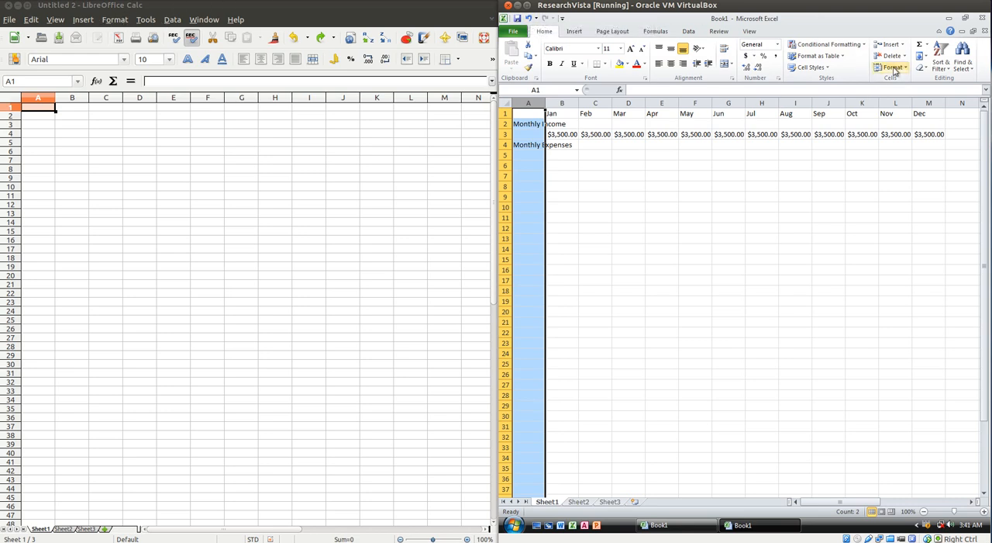
AutoFit column A's width from the Format menu so both labels show fully
{"action": "left_click", "coordinate": [893, 70]}
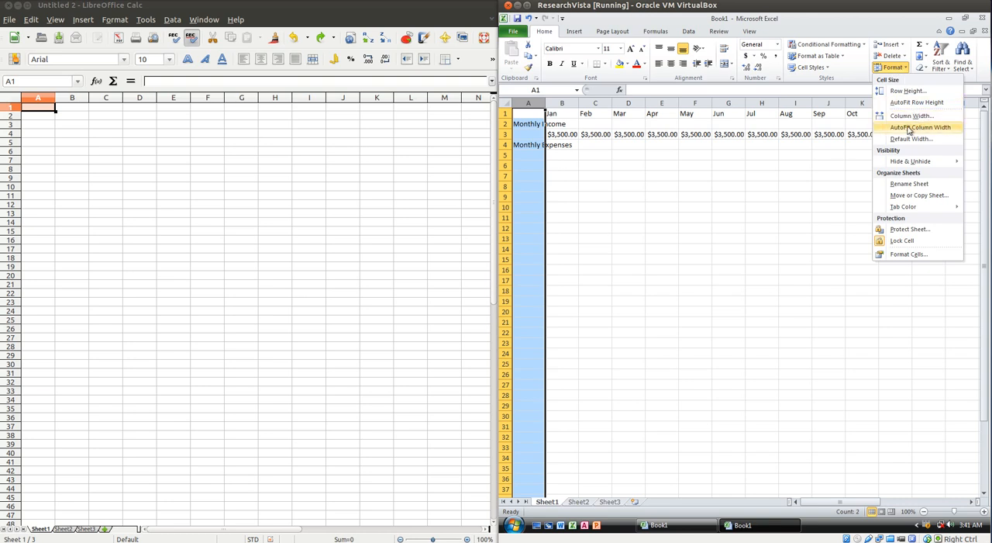
{"action": "mouse_move", "coordinate": [909, 128]}
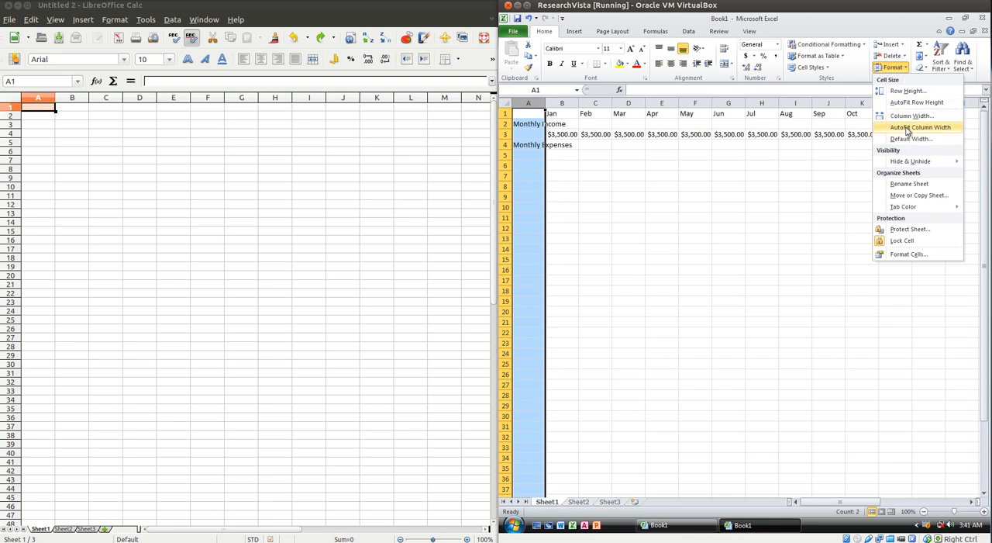
{"action": "left_click", "coordinate": [912, 125]}
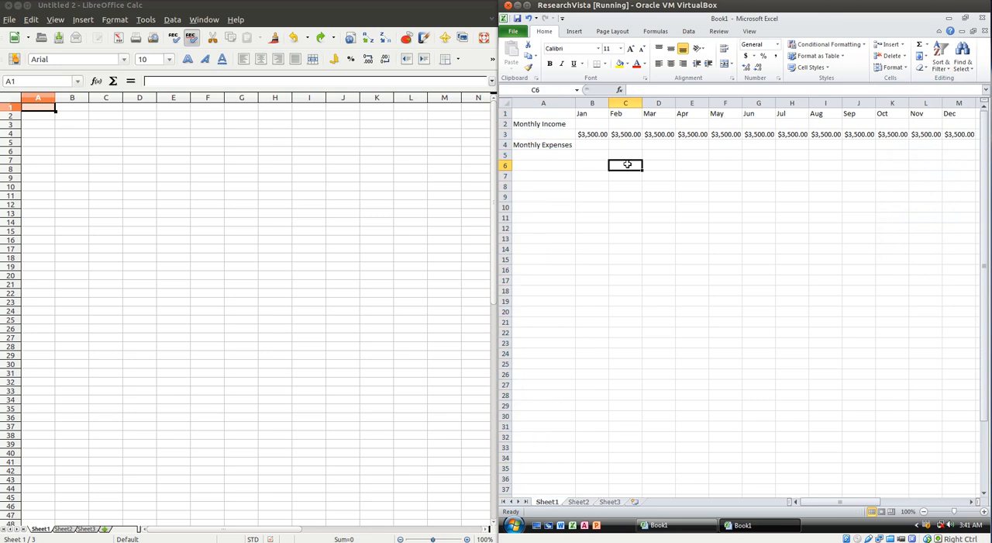
{"action": "mouse_move", "coordinate": [613, 192]}
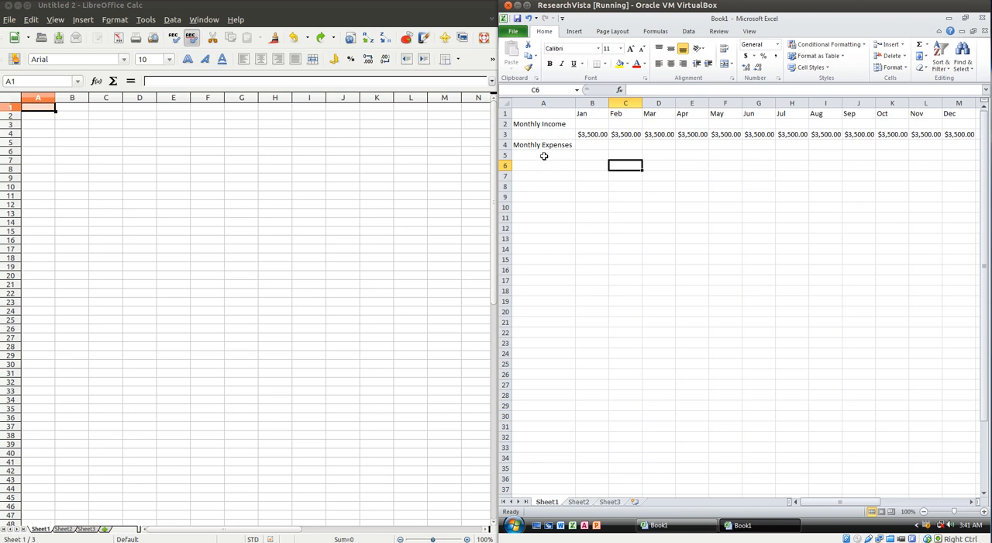
{"action": "mouse_move", "coordinate": [603, 210]}
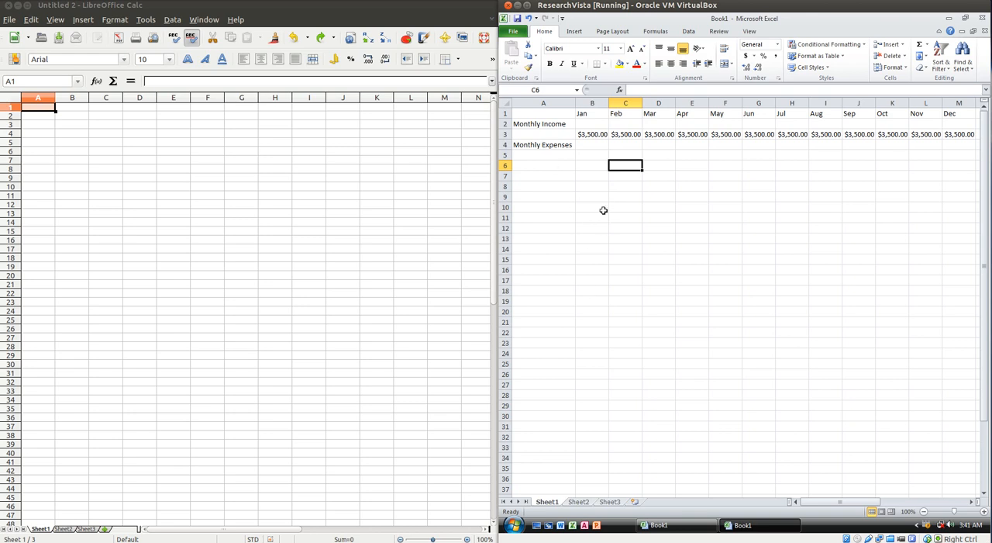
{"action": "mouse_move", "coordinate": [639, 221]}
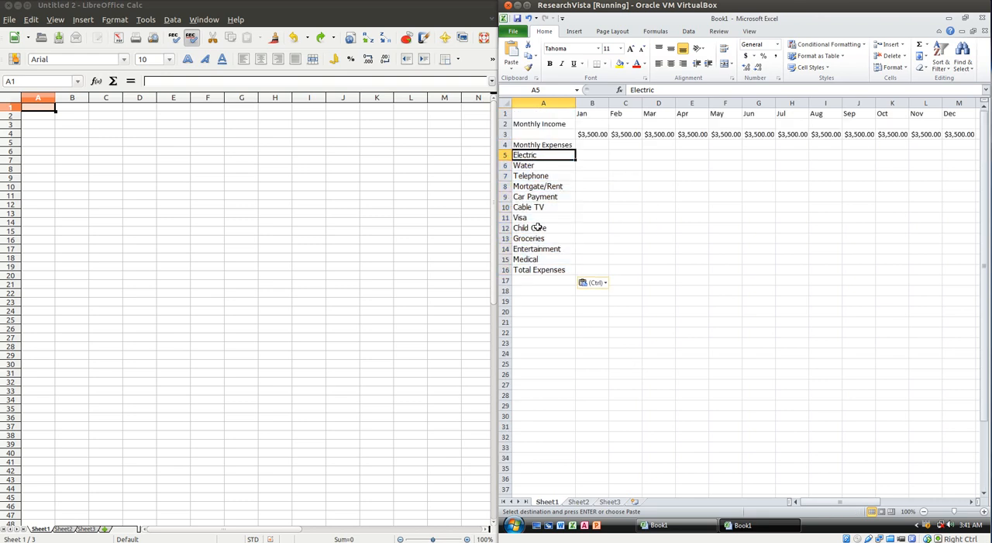
Finish placing the pasted Electric-to-Total Expenses labels in A5:A16 by clicking B5
{"action": "left_click", "coordinate": [591, 154]}
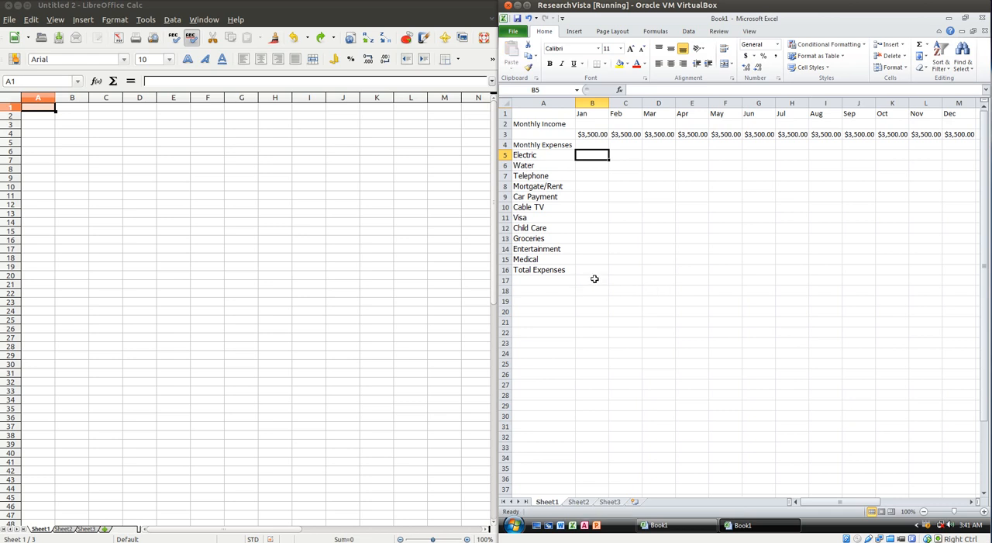
{"action": "mouse_move", "coordinate": [565, 215]}
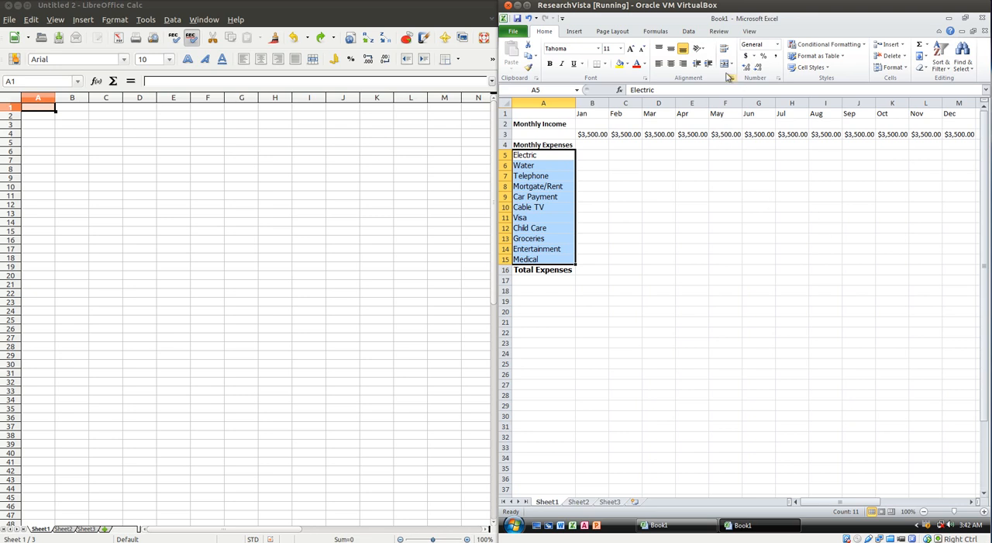
{"action": "mouse_move", "coordinate": [709, 65]}
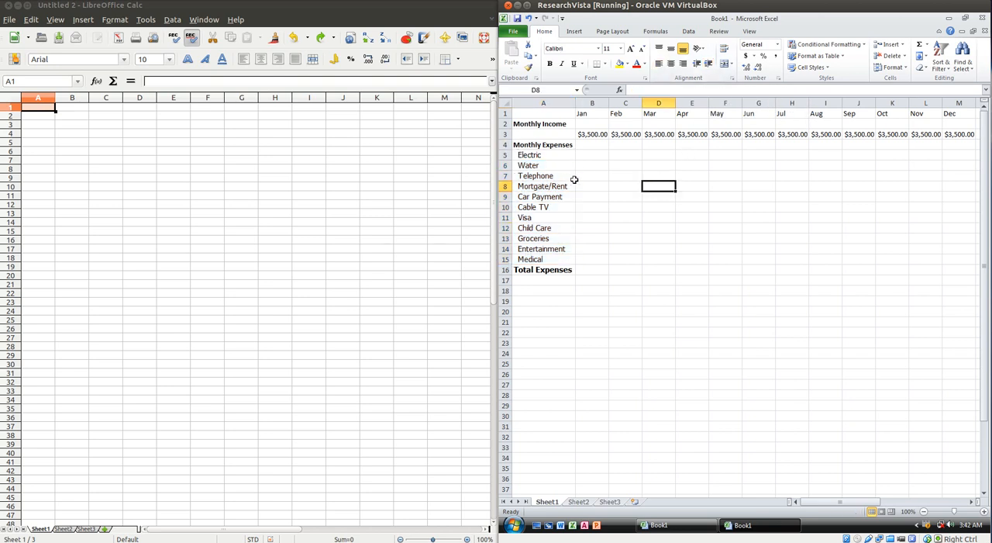
{"action": "mouse_move", "coordinate": [568, 124]}
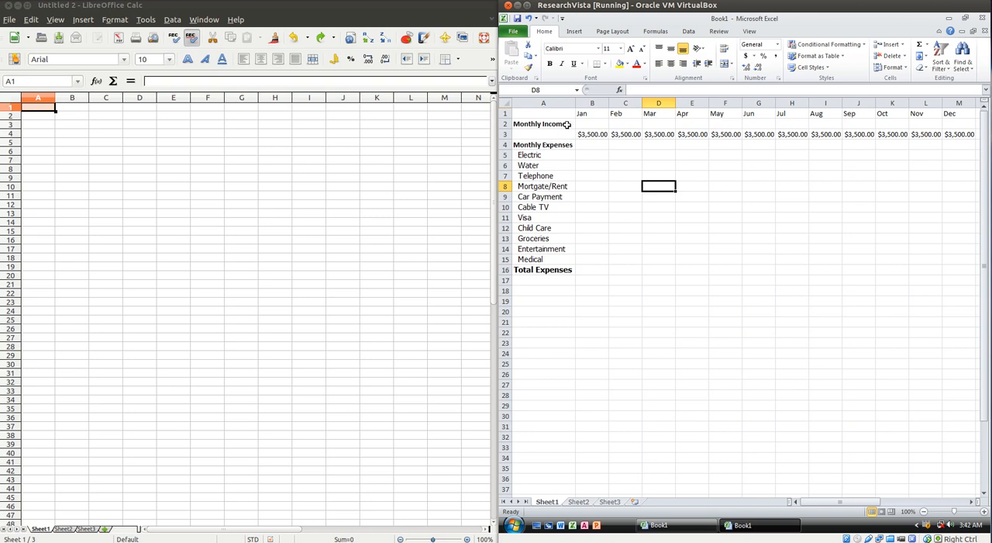
Select the entire sheet, apply the Tahoma font, then deselect
{"action": "left_click", "coordinate": [508, 103]}
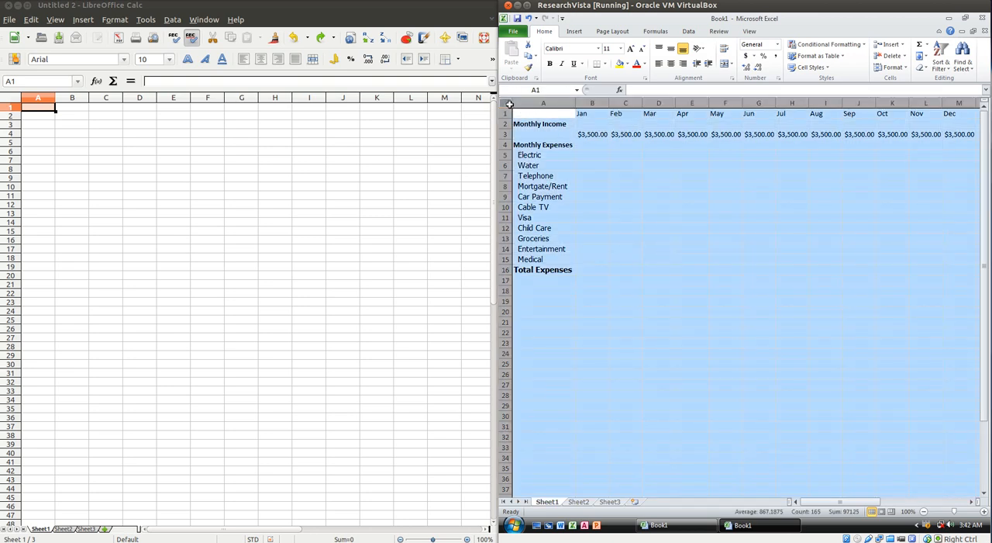
{"action": "left_click", "coordinate": [599, 50]}
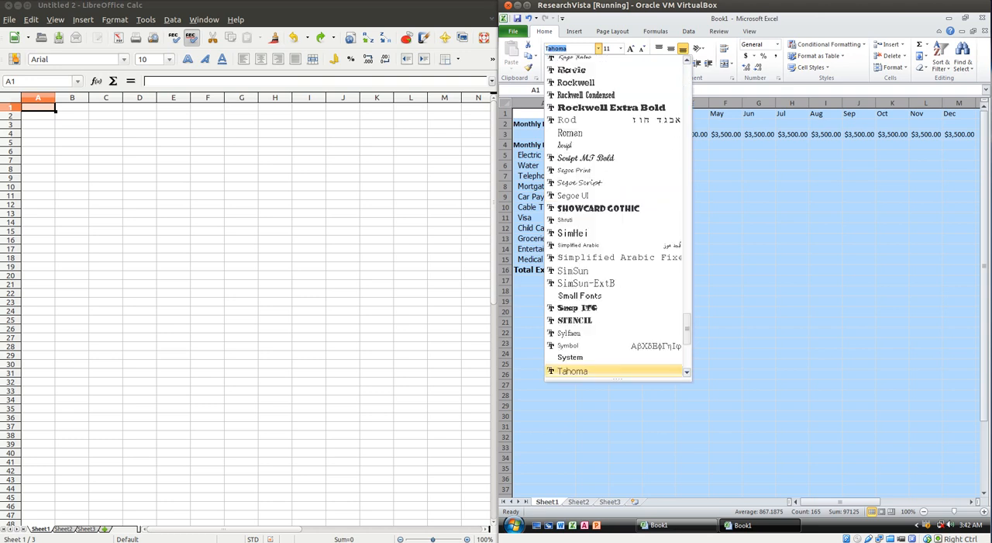
{"action": "left_click", "coordinate": [572, 370]}
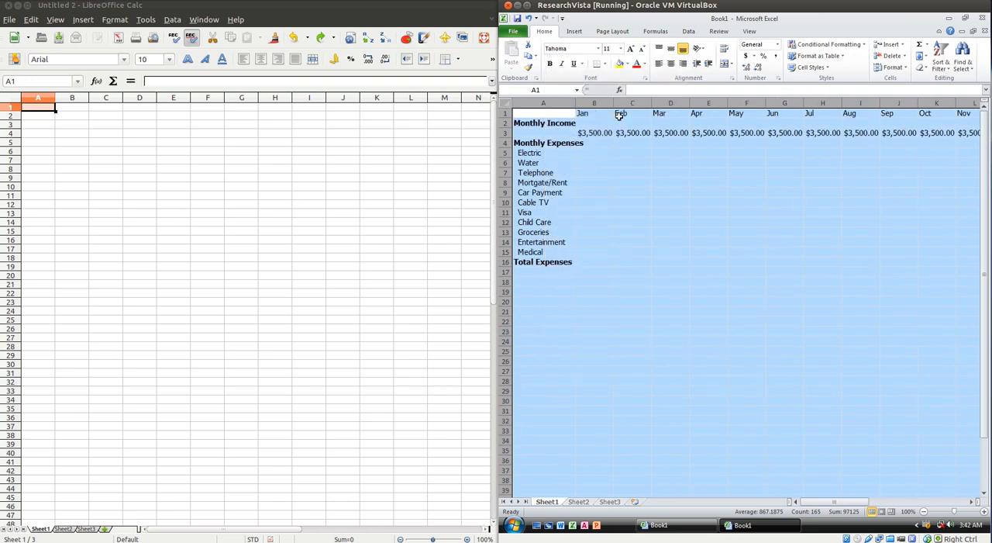
{"action": "left_click", "coordinate": [631, 202]}
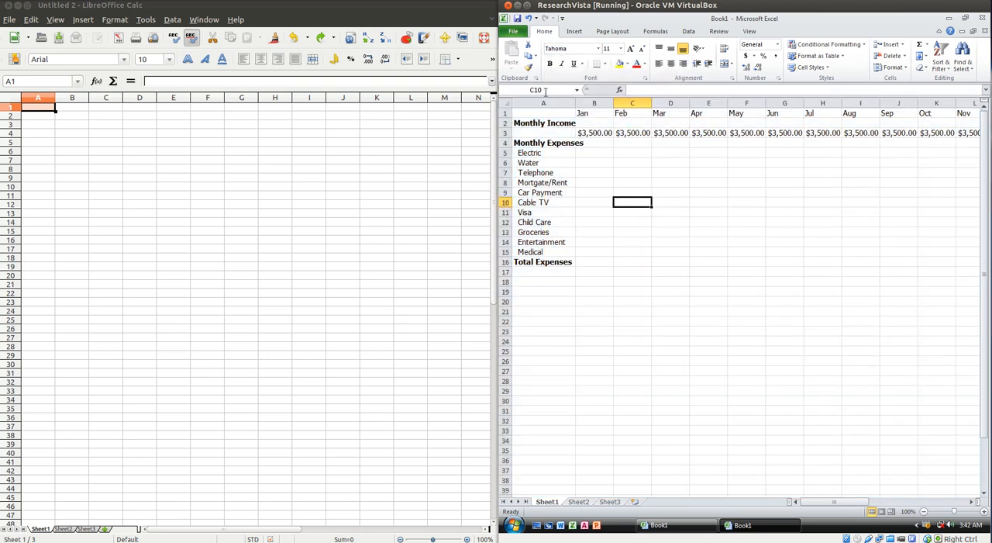
{"action": "left_click", "coordinate": [543, 102]}
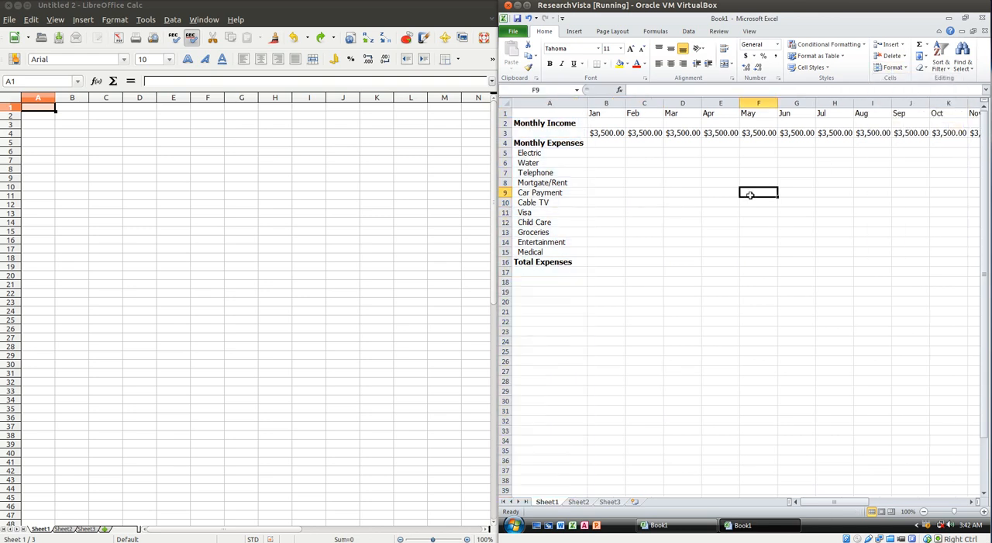
{"action": "mouse_move", "coordinate": [761, 213]}
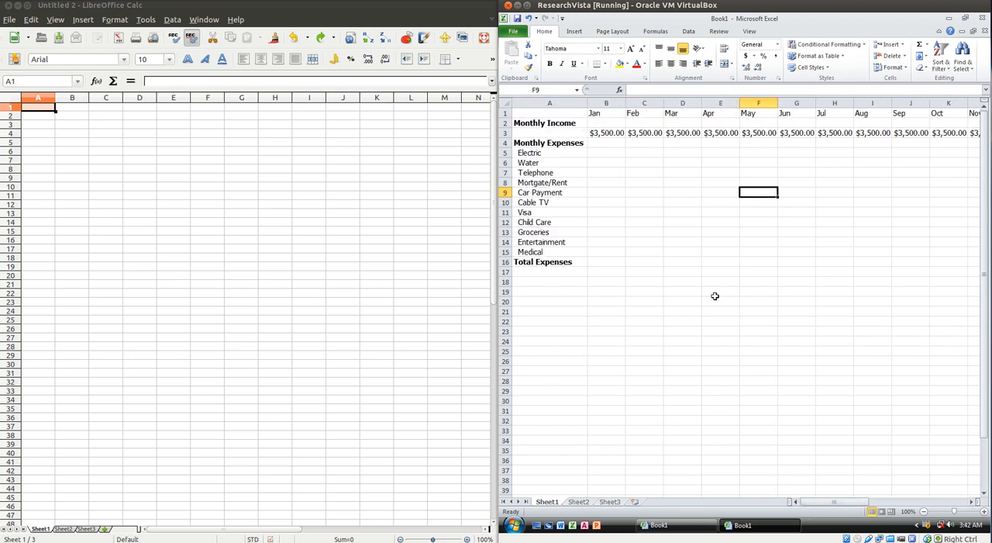
{"action": "mouse_move", "coordinate": [833, 354]}
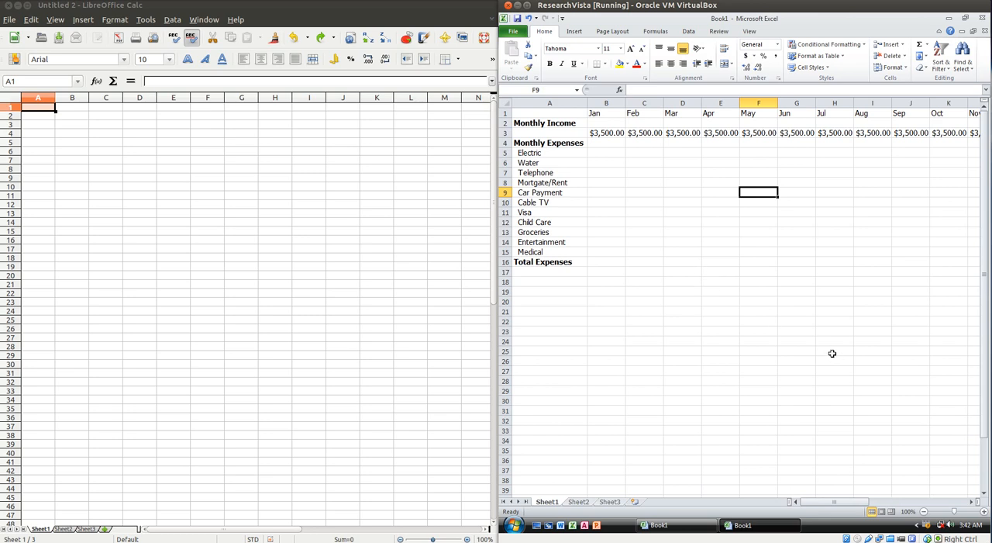
{"action": "mouse_move", "coordinate": [721, 302]}
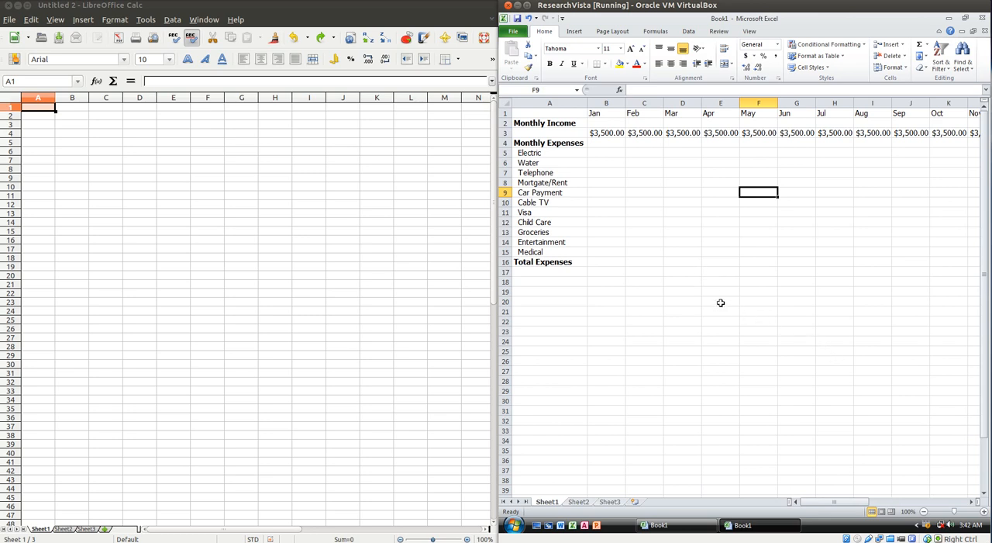
Scroll to and select the monthly expense figures for Electric through Medical to copy
{"action": "scroll", "scroll_direction": "down", "scroll_amount": 3}
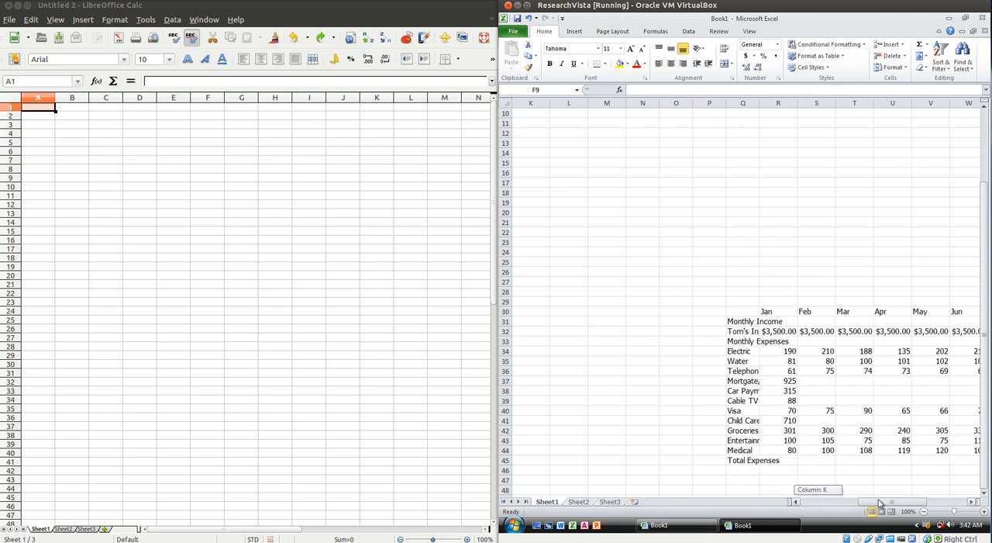
{"action": "scroll", "scroll_direction": "right", "scroll_amount": 3}
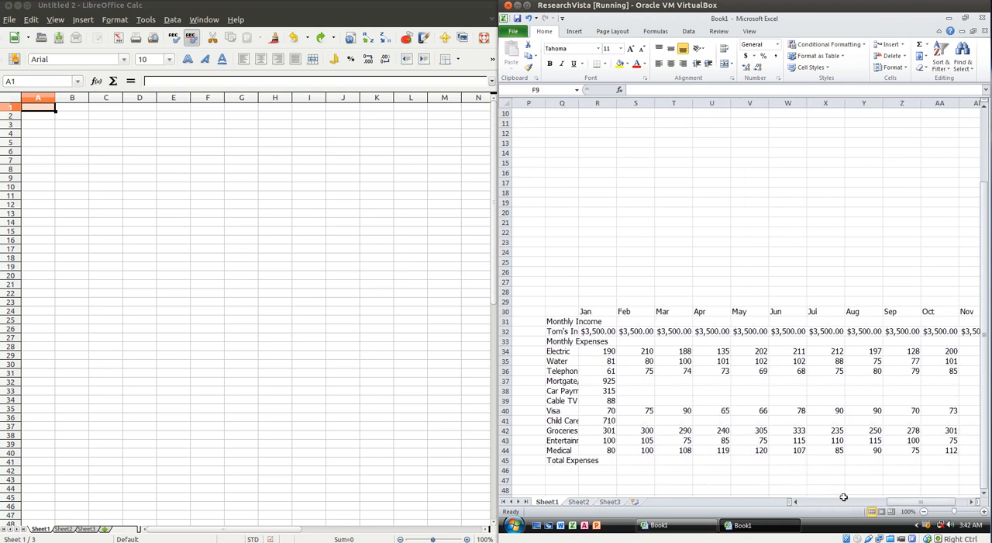
{"action": "scroll", "scroll_direction": "right", "scroll_amount": 3}
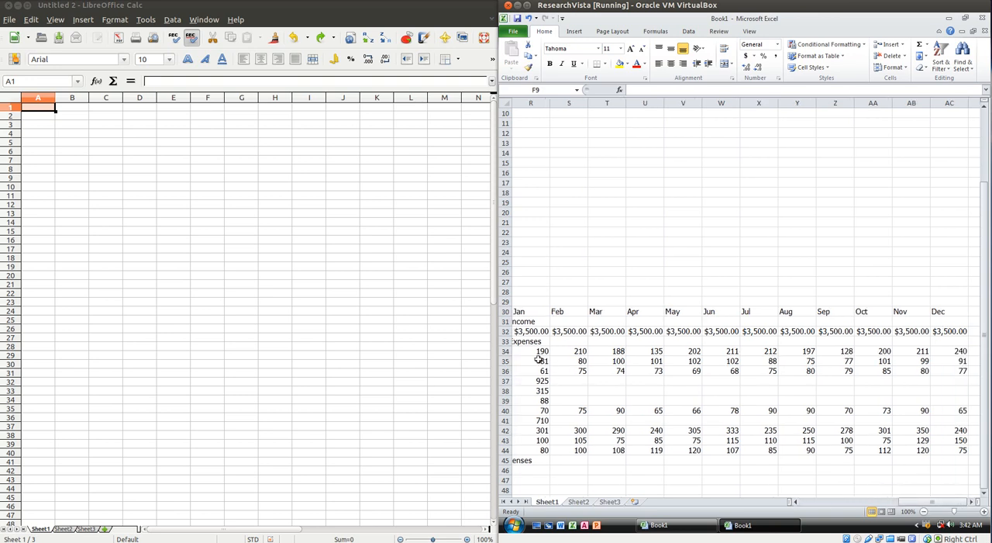
{"action": "left_click_drag", "start_coordinate": [531, 350], "coordinate": [961, 449]}
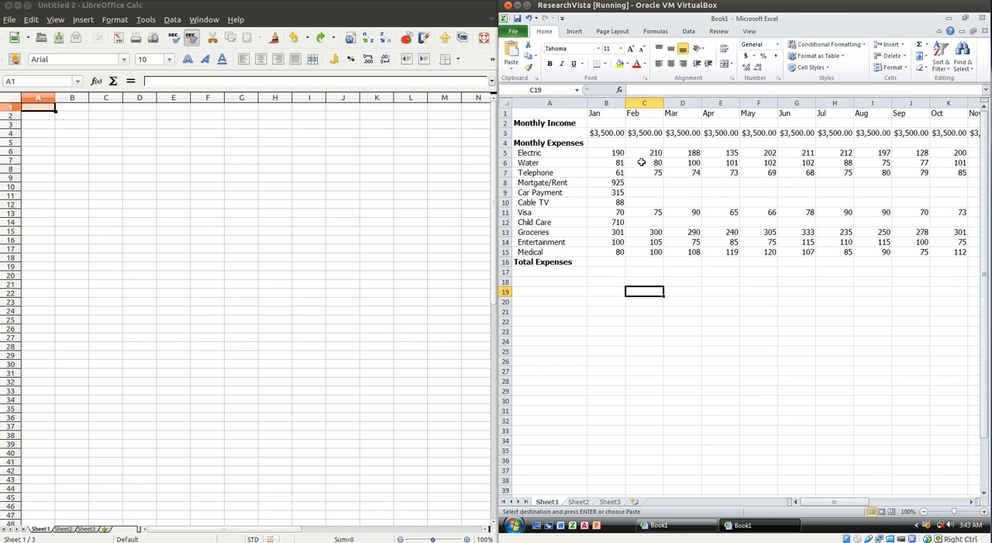
{"action": "mouse_move", "coordinate": [658, 242]}
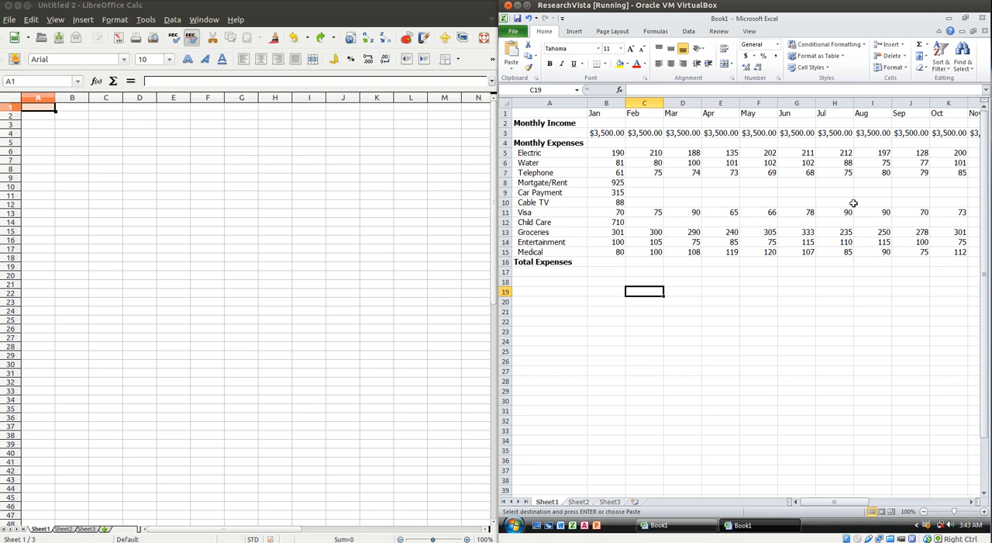
{"action": "mouse_move", "coordinate": [626, 212]}
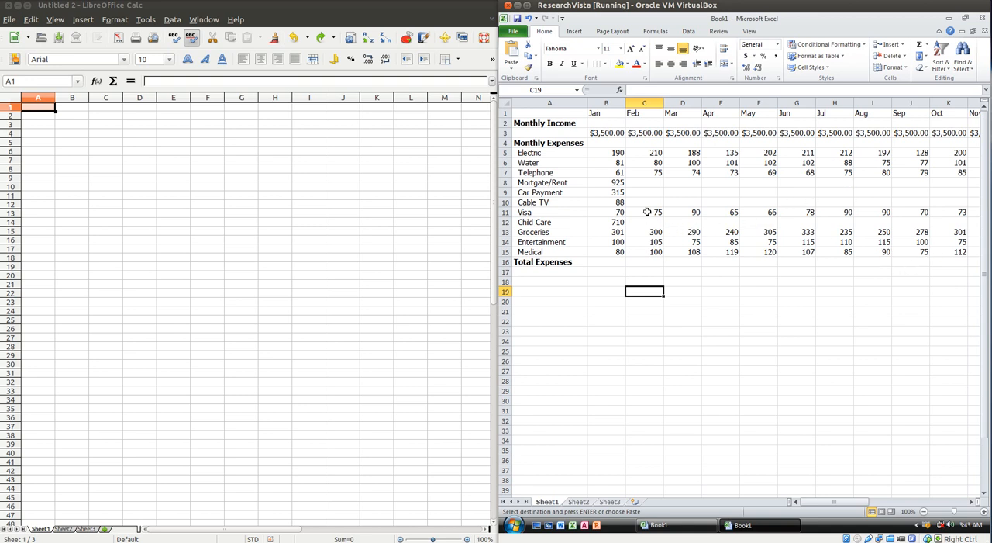
Repeat the 925, 315, 88 and 710 amounts across all months, and cut row 15
{"action": "left_click", "coordinate": [606, 182]}
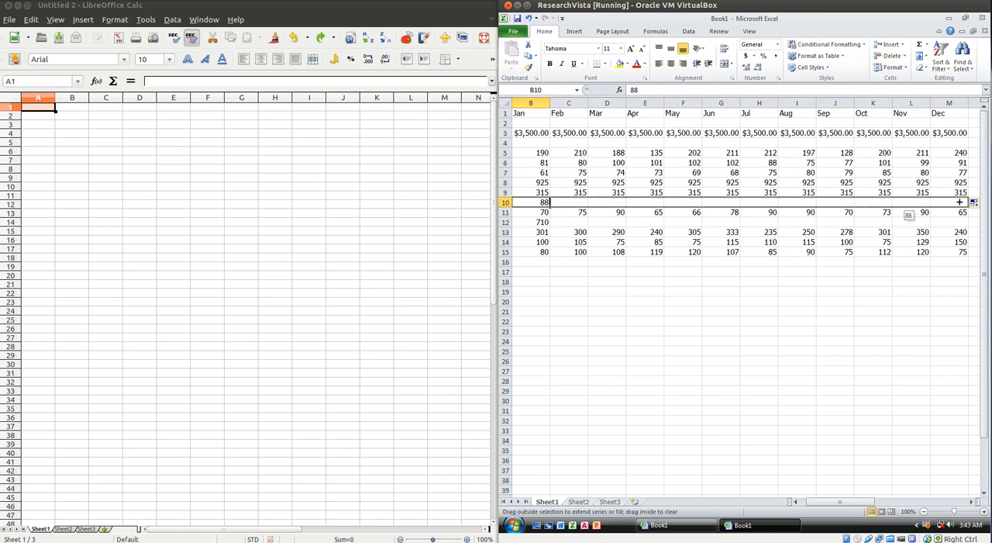
{"action": "left_click", "coordinate": [531, 222]}
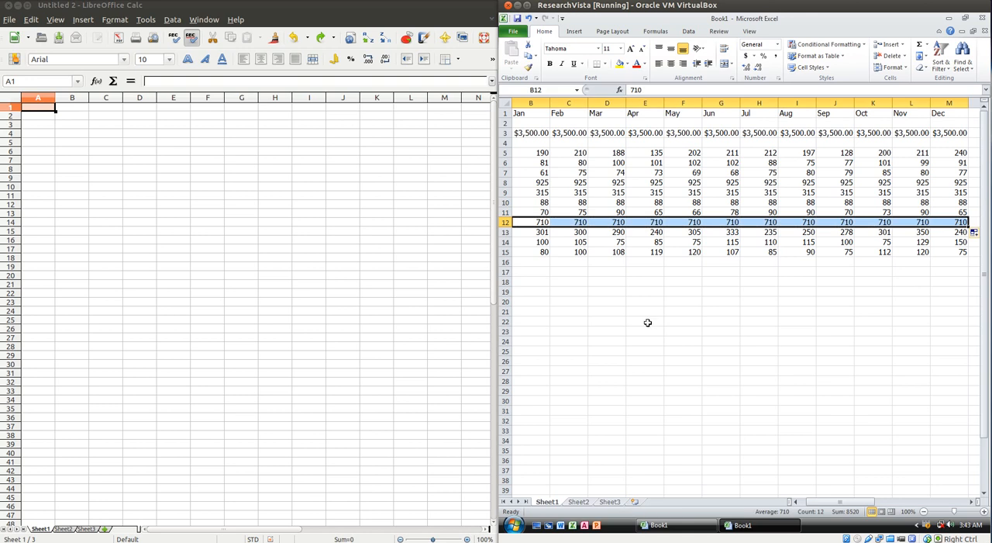
{"action": "left_click", "coordinate": [531, 251]}
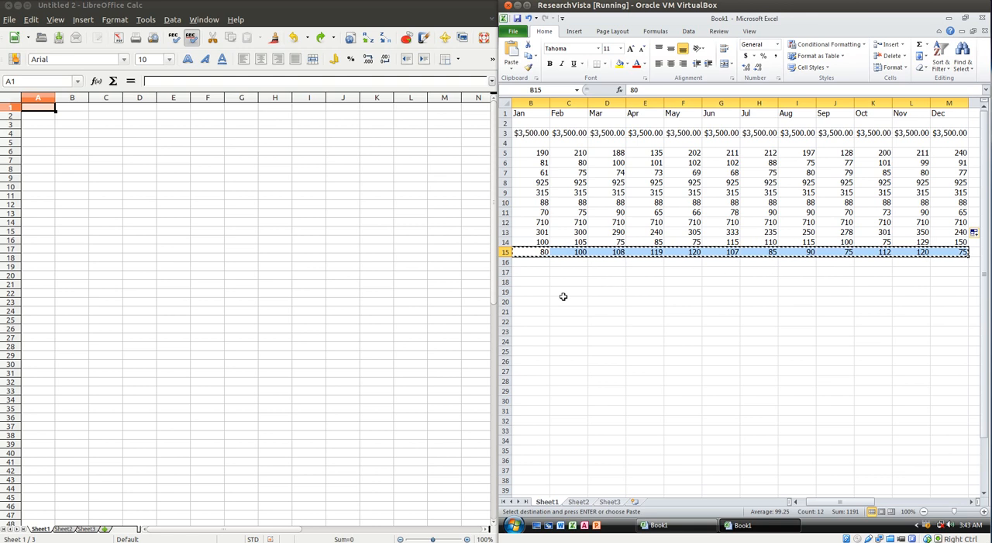
{"action": "left_click", "coordinate": [530, 301]}
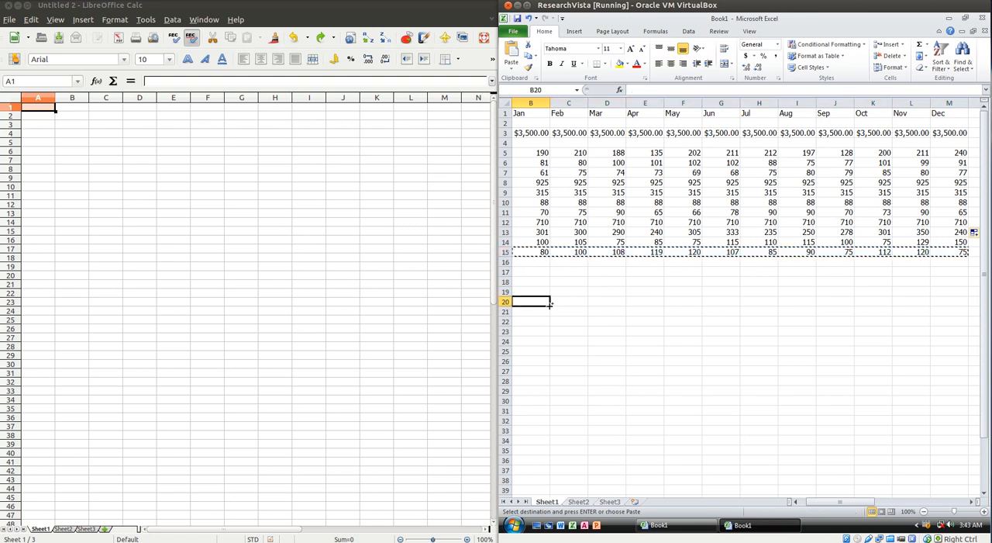
Paste the Medical values into row 20, clear stray test entries, and select B15:M15
{"action": "key", "text": "Enter"}
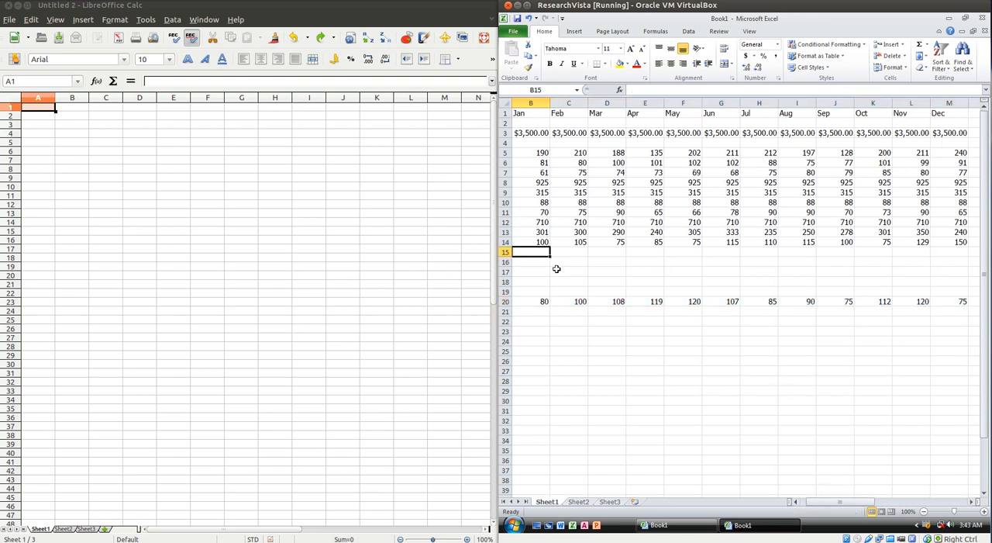
{"action": "type", "text": "1"}
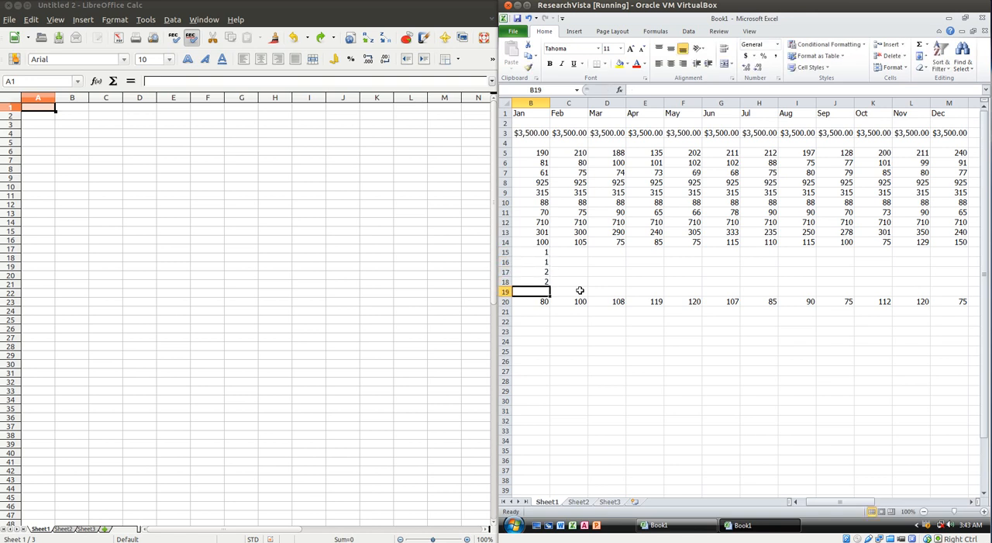
{"action": "left_click_drag", "start_coordinate": [531, 252], "coordinate": [530, 281]}
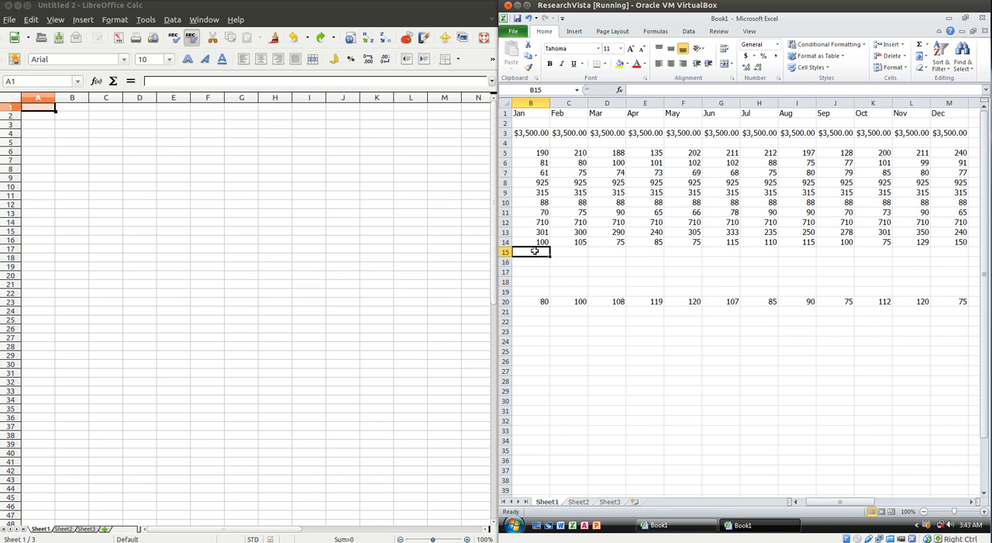
{"action": "mouse_move", "coordinate": [524, 303]}
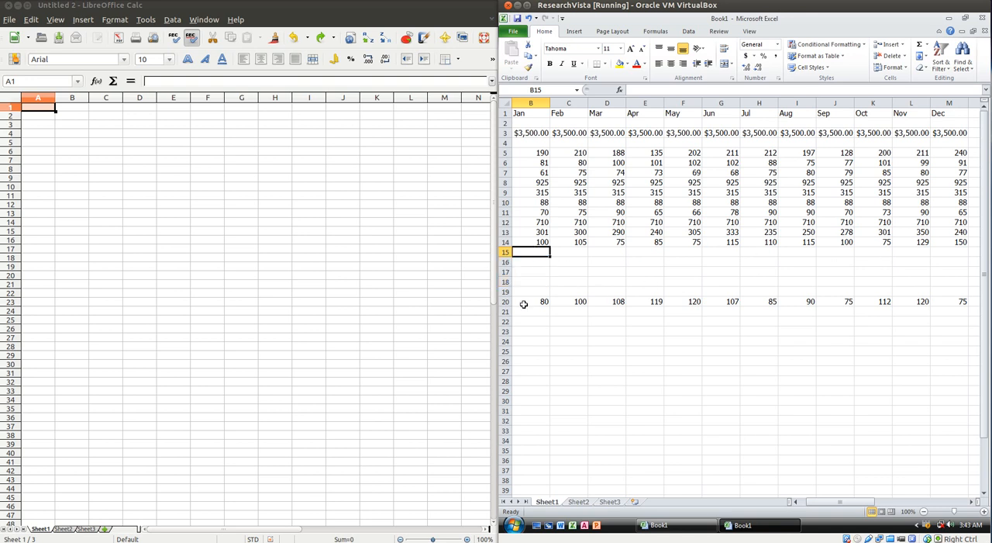
{"action": "left_click_drag", "start_coordinate": [530, 252], "coordinate": [580, 252]}
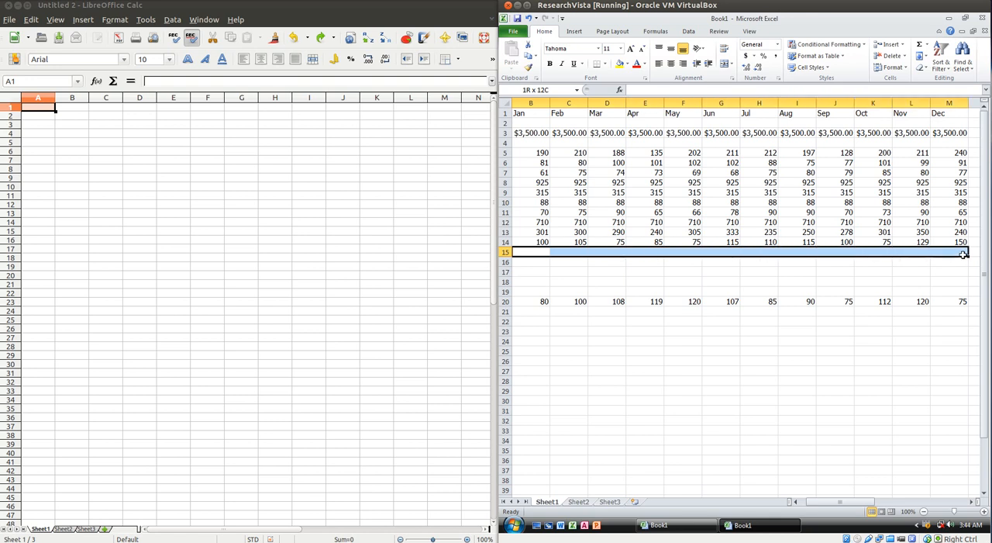
Re-enter the Medical amounts in row 15, starting with 80, 108 and 75
{"action": "left_click", "coordinate": [530, 252]}
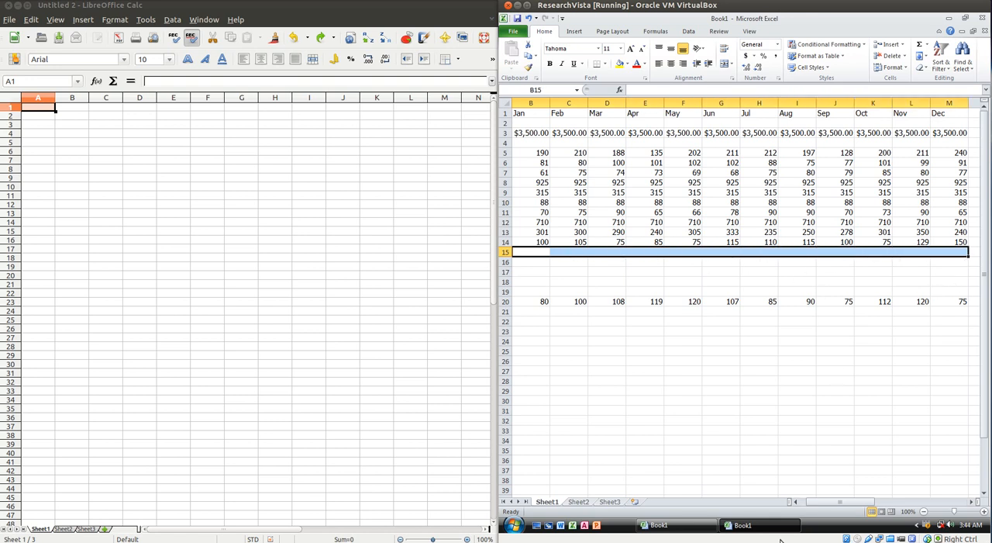
{"action": "mouse_move", "coordinate": [526, 253]}
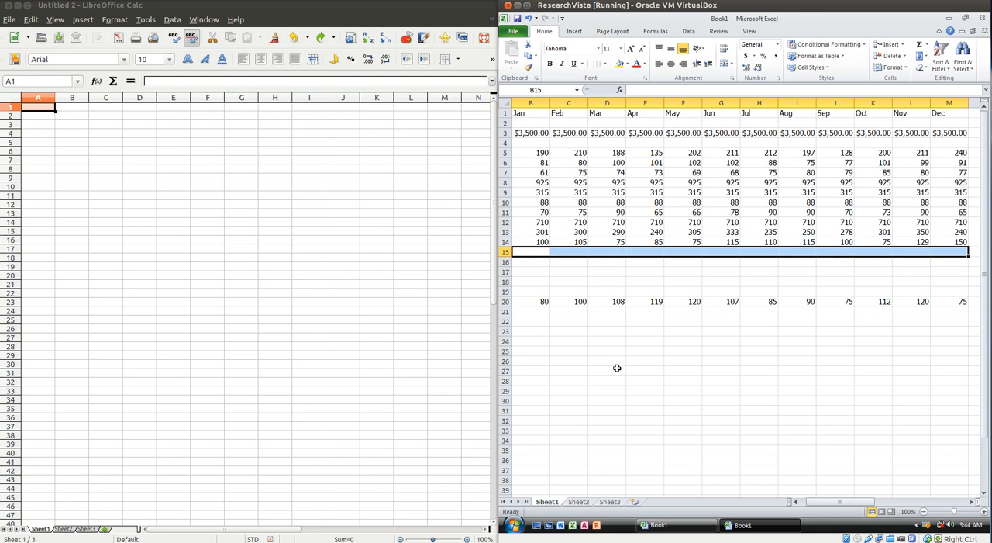
{"action": "type", "text": "80"}
{"action": "left_click", "coordinate": [569, 252]}
{"action": "type", "text": "100"}
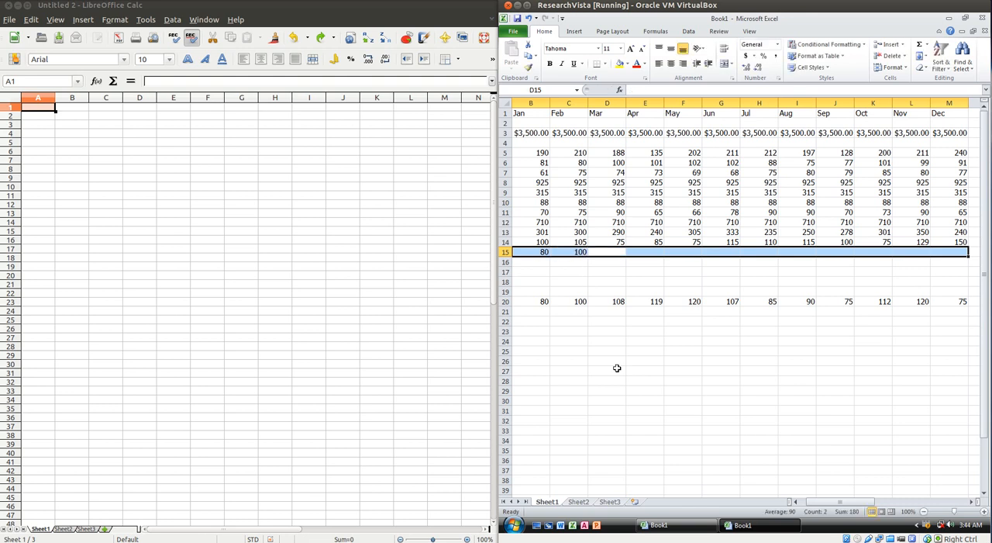
{"action": "type", "text": "108"}
{"action": "left_click", "coordinate": [683, 252]}
{"action": "type", "text": "12"}
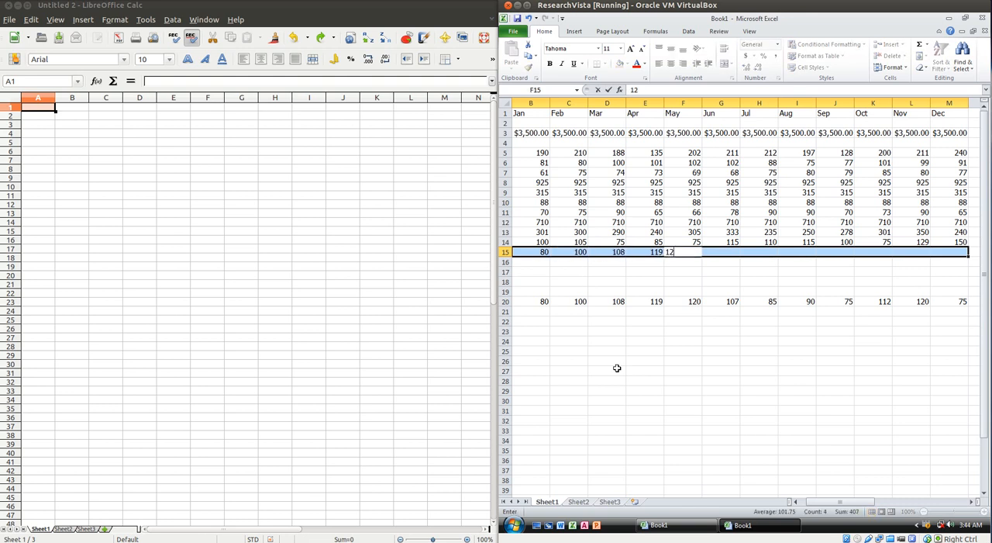
{"action": "type", "text": "0"}
{"action": "key", "text": "Enter"}
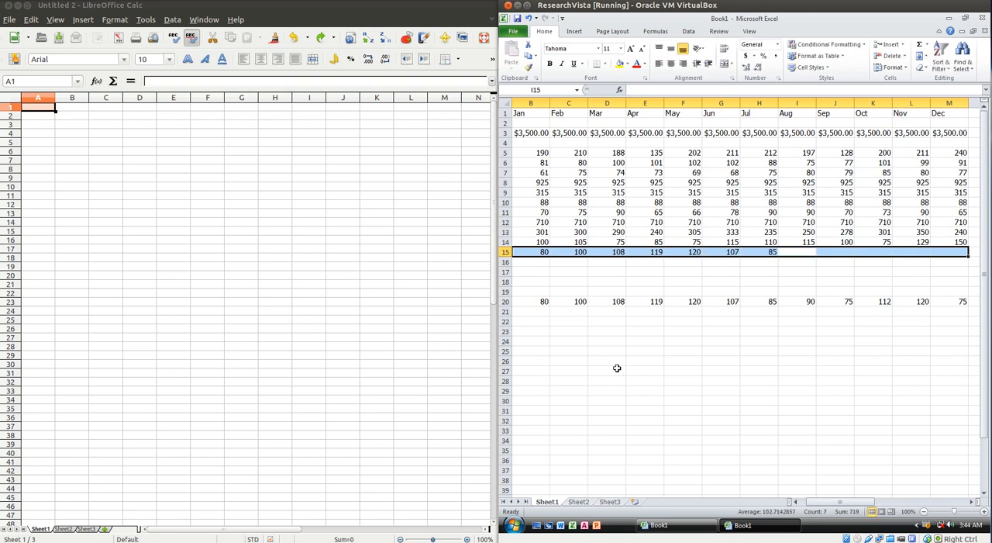
{"action": "type", "text": "75"}
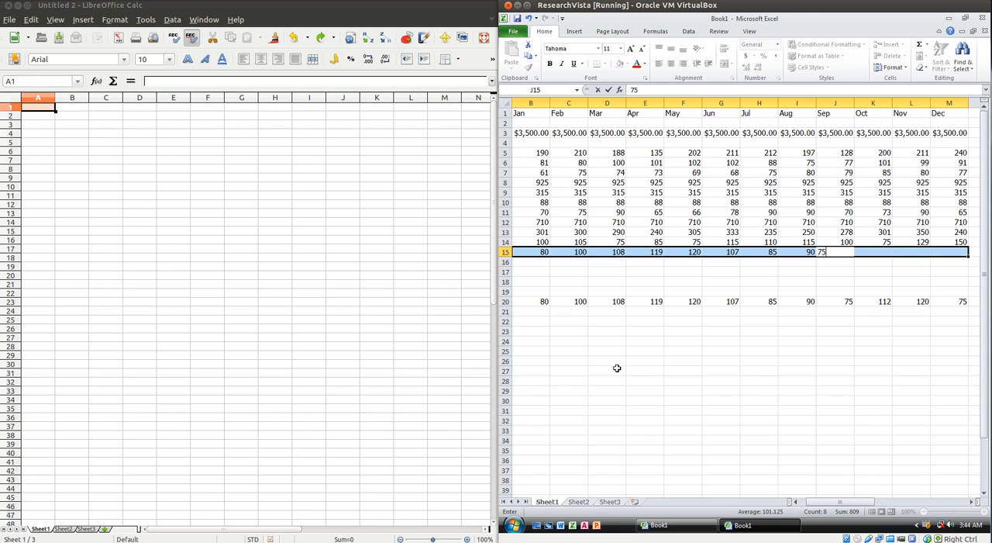
{"action": "key", "text": "Enter"}
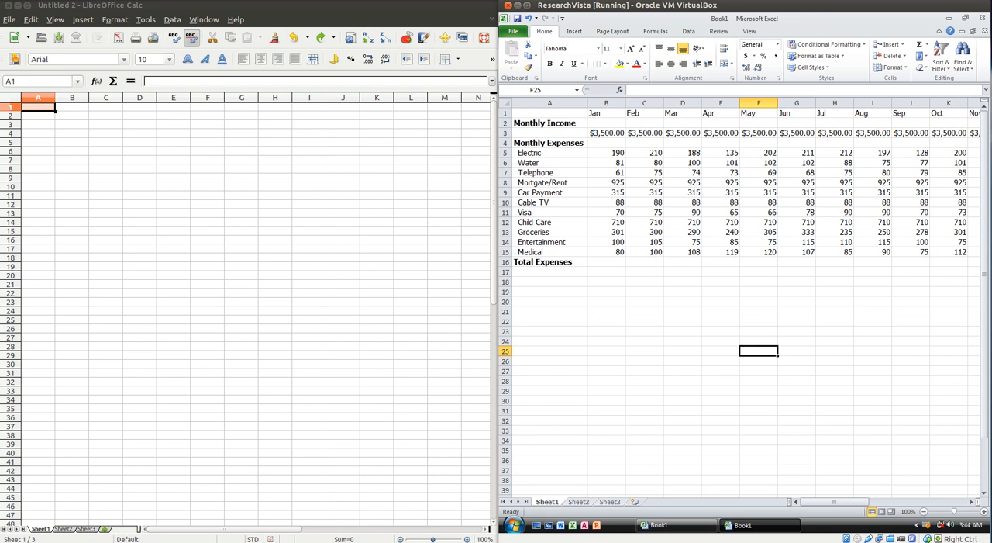
Enter right-aligned Min, Max and Average labels in A17–A19 below Total Expenses
{"action": "left_click", "coordinate": [549, 271]}
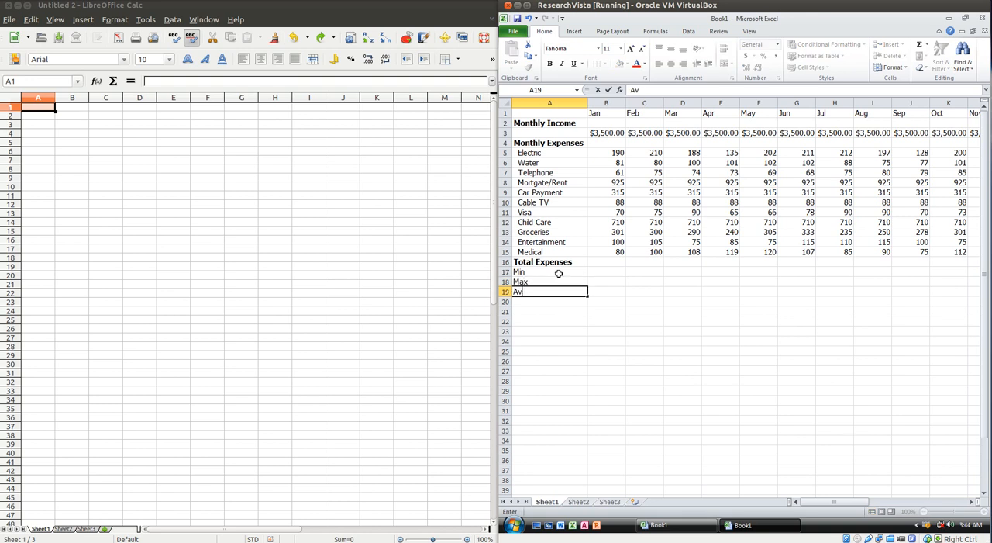
{"action": "type", "text": "Average"}
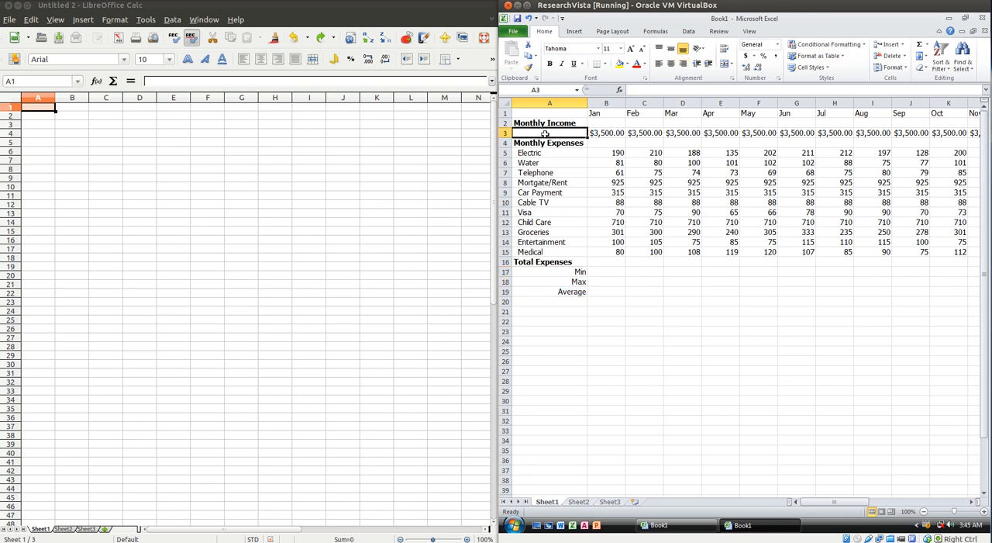
Relabel cell A3 as "Tom's Income", right-aligned, for the $3,500.00 income row
{"action": "type", "text": "Tom's Income"}
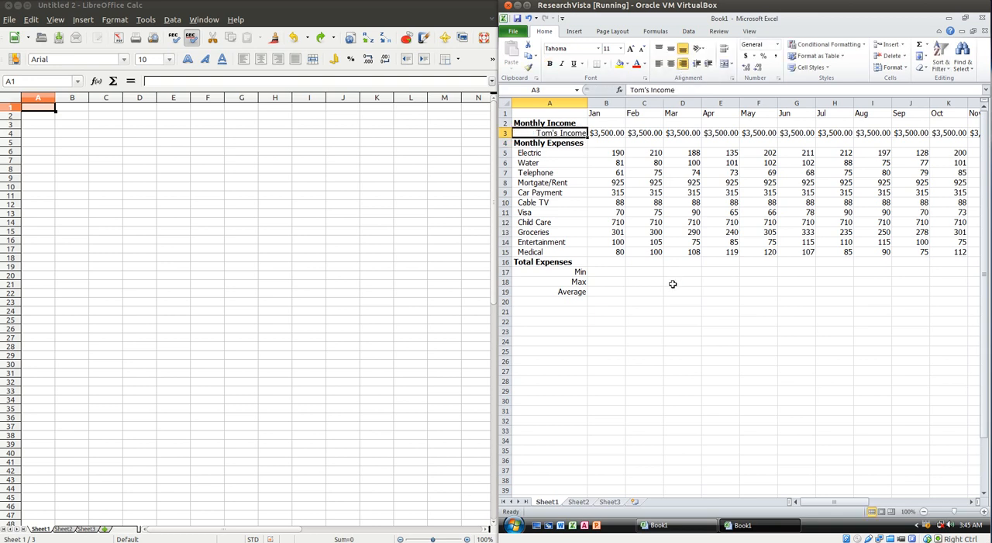
{"action": "mouse_move", "coordinate": [665, 290]}
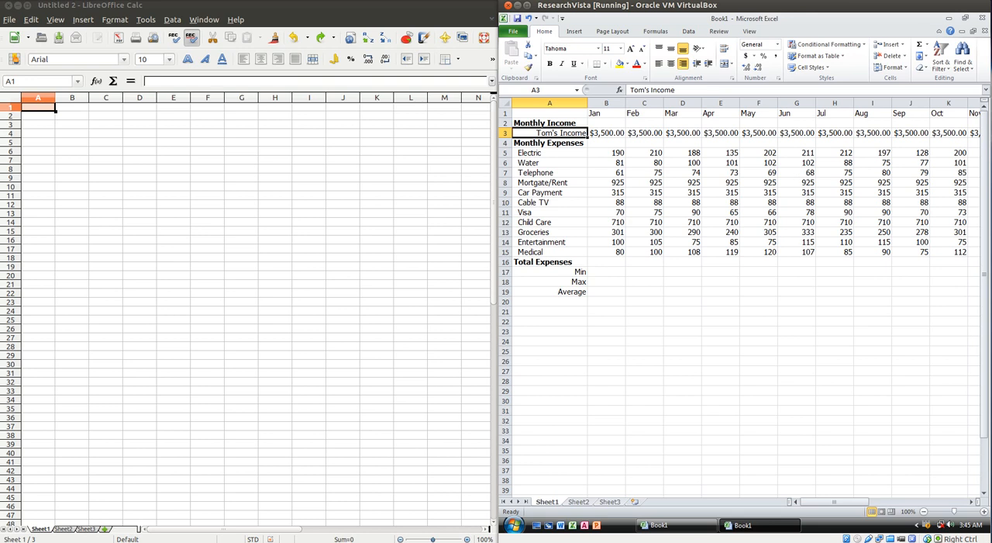
{"action": "mouse_move", "coordinate": [640, 418]}
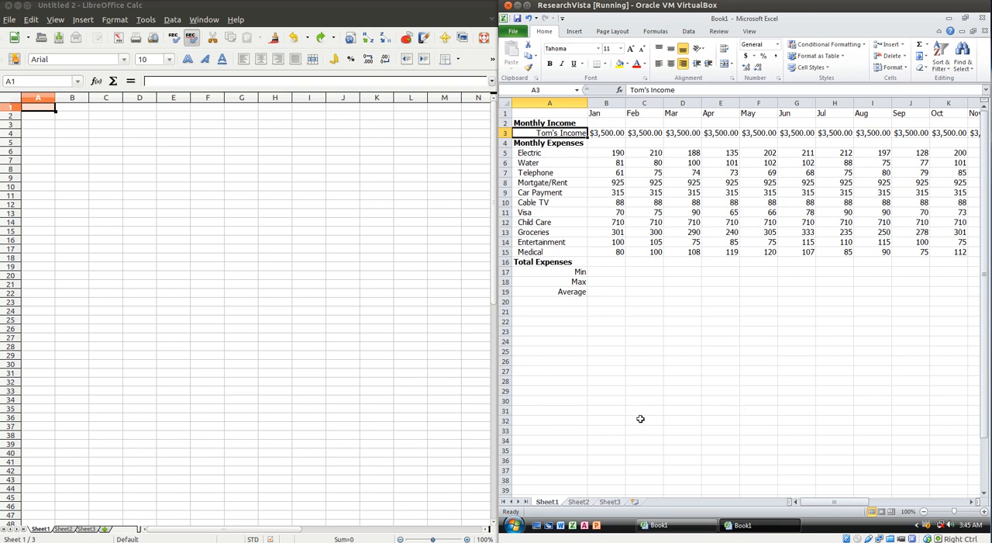